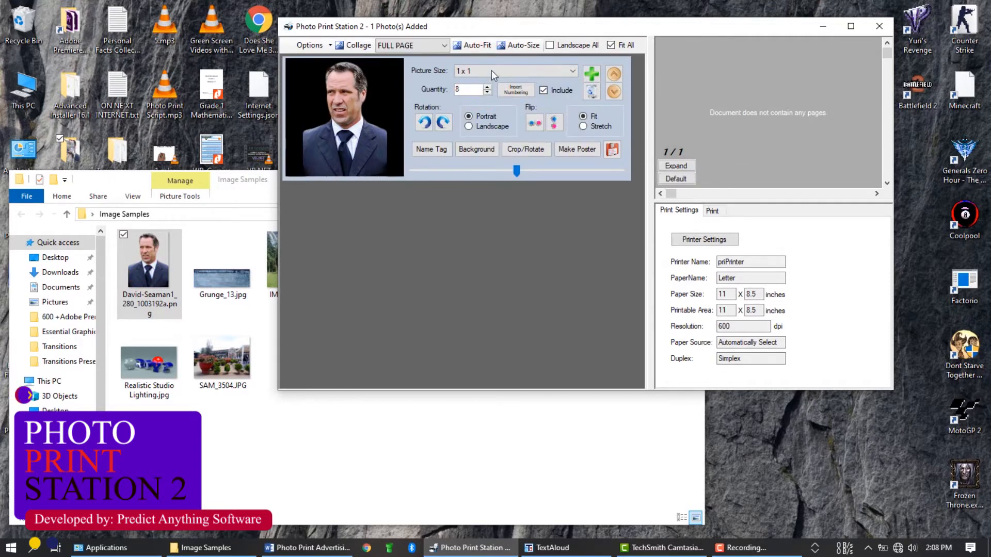
- Choose the 2x2 print size for the portrait photo, with four copies
left_click(512, 70)
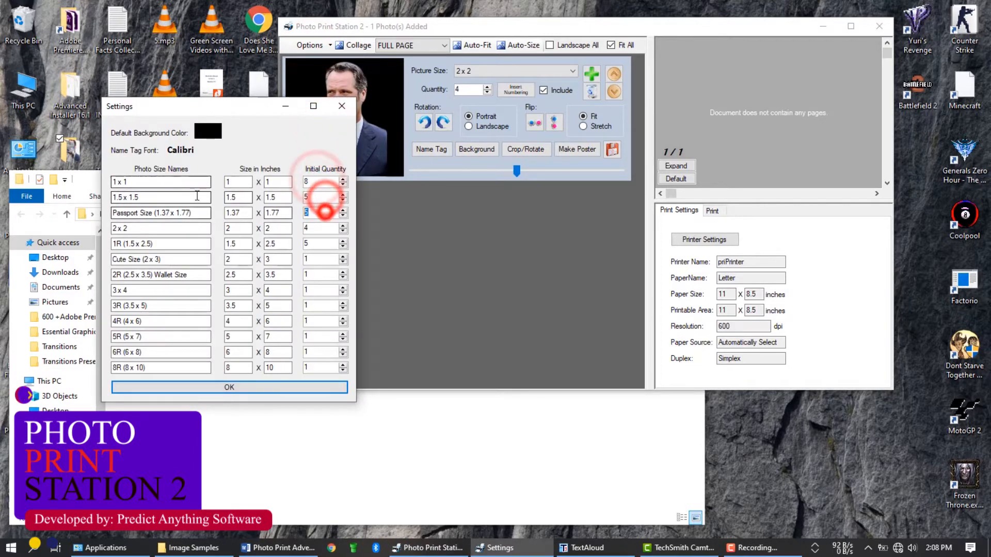
left_click(229, 387)
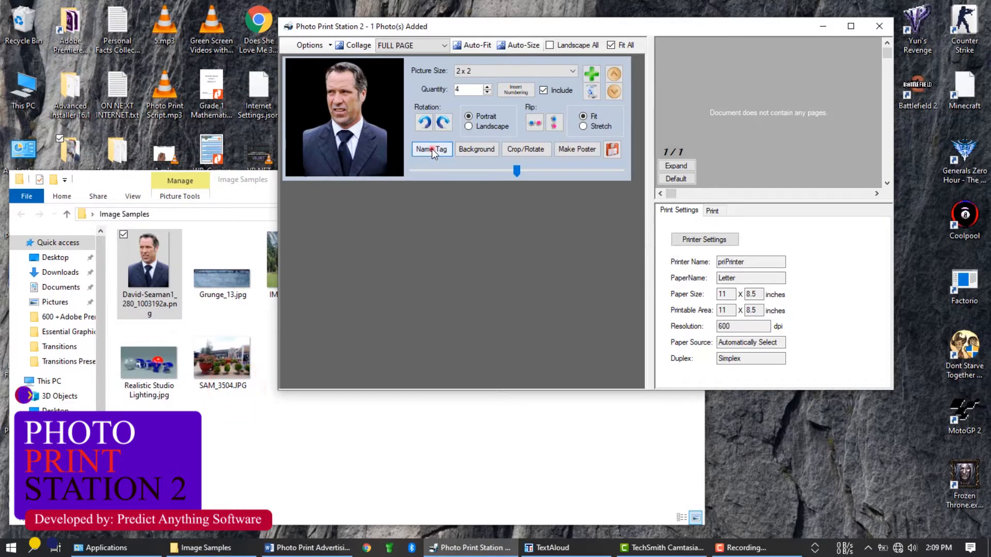
mouse_move(476, 149)
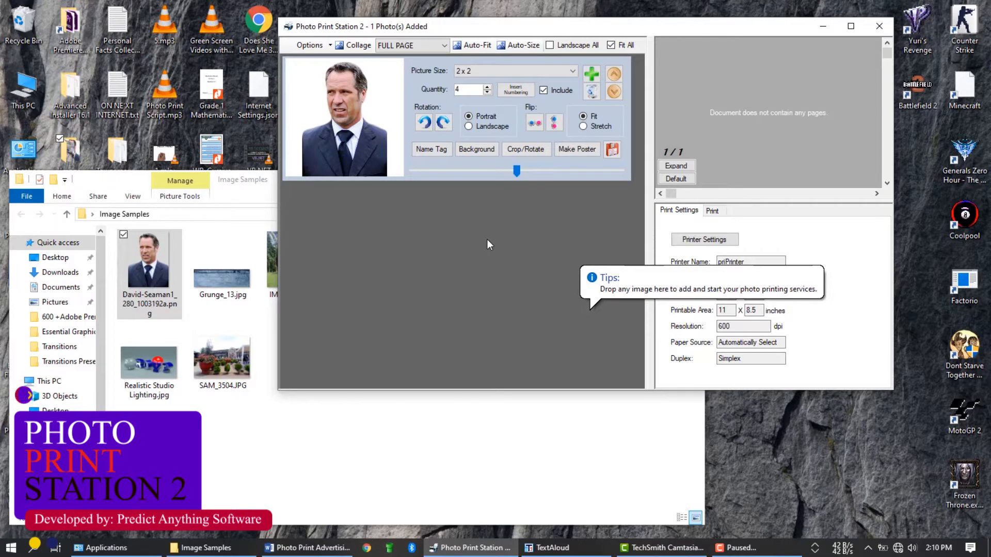
mouse_move(552, 220)
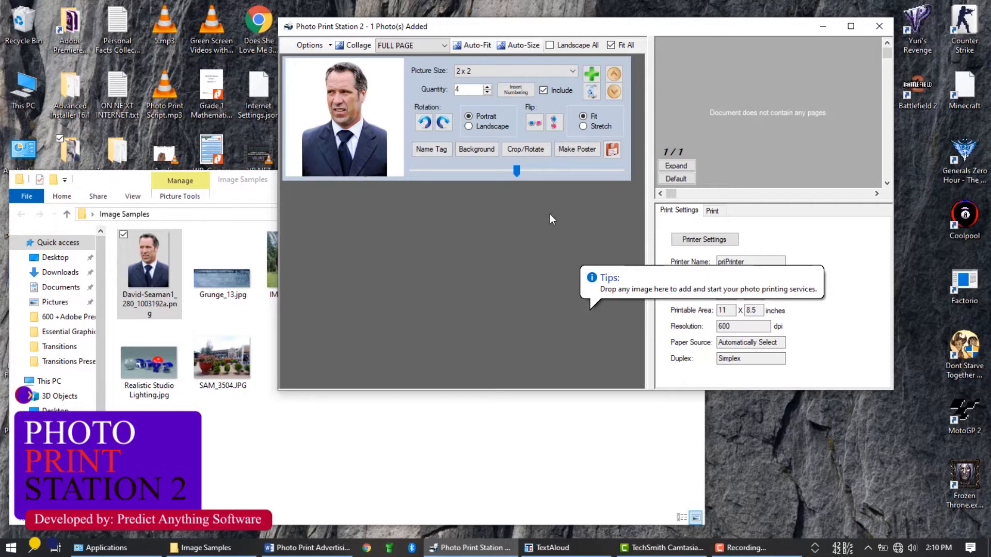
- Generate the page preview and enable cutting guides around the four 2x2 photos
left_click(712, 211)
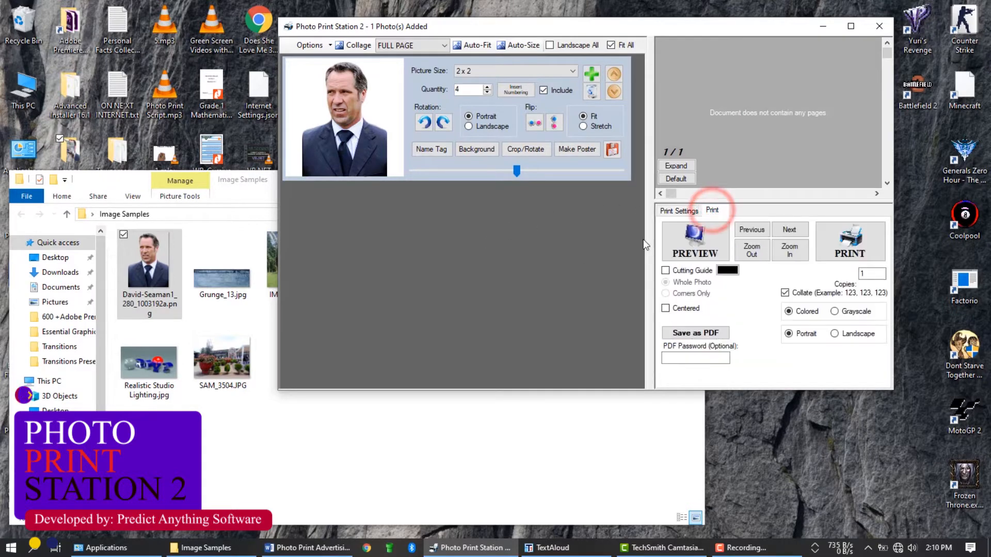
left_click(695, 241)
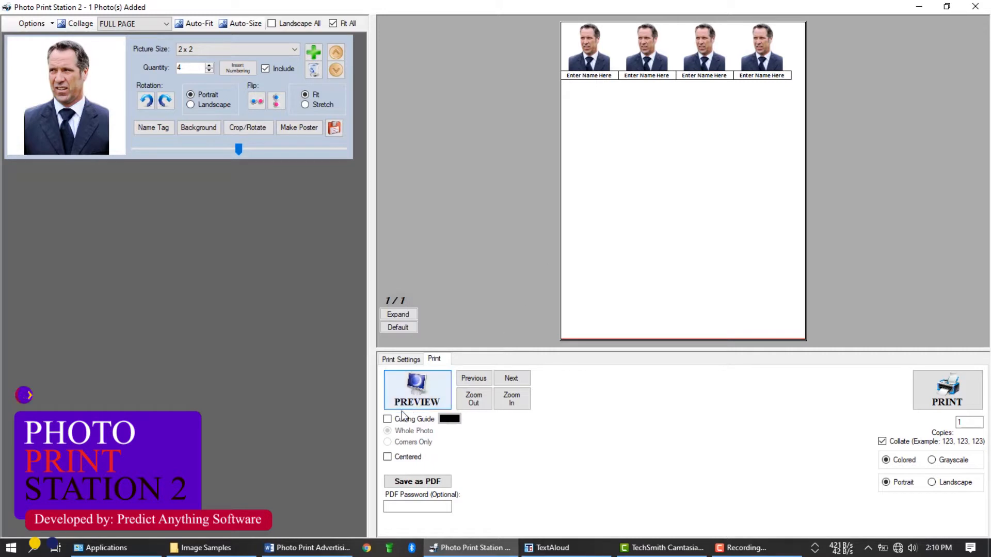
left_click(417, 391)
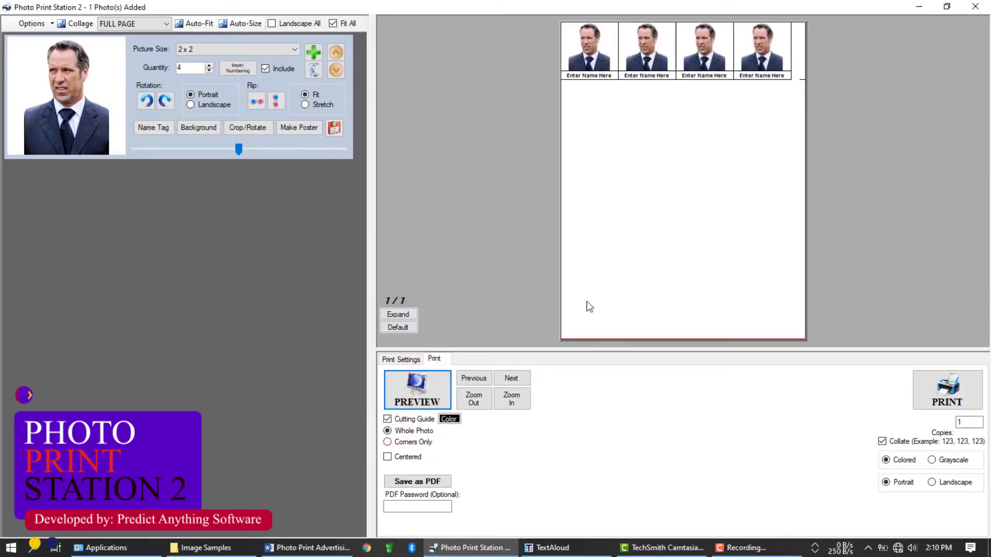
left_click(388, 457)
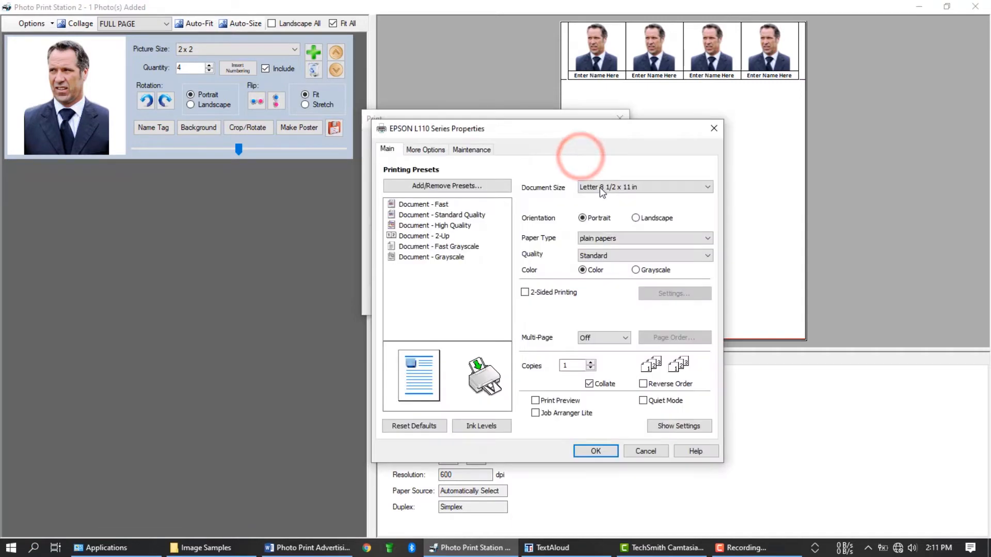
- Select A4 (210 x 297 mm) paper for the EPSON L110 and confirm quality settings
left_click(644, 187)
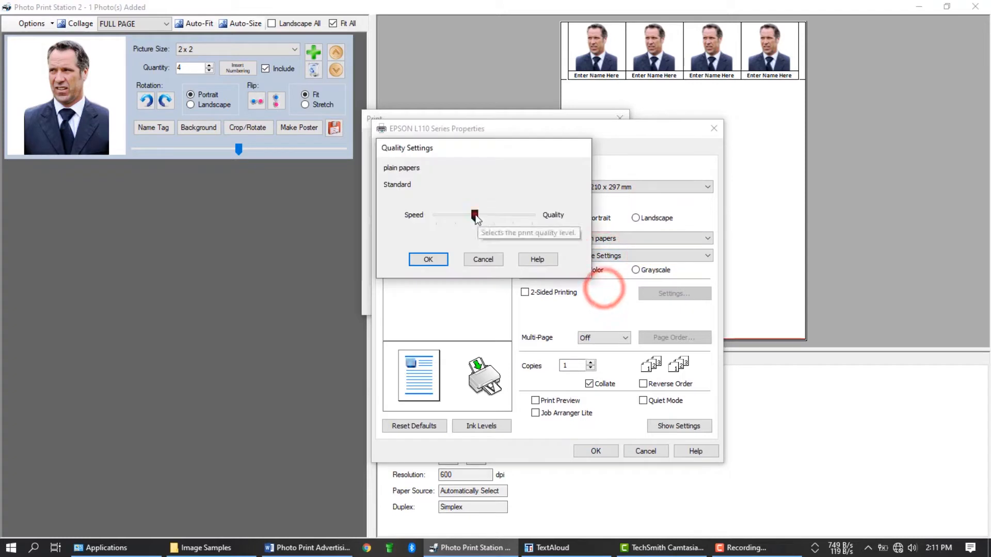
left_click(428, 259)
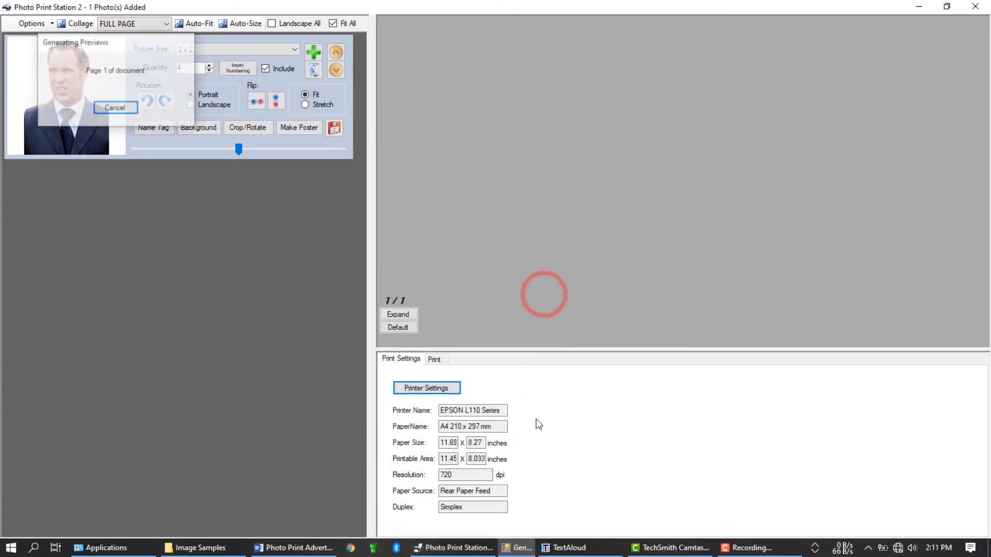
- Return to the printing options to centre the photos on the A4 preview
left_click(434, 359)
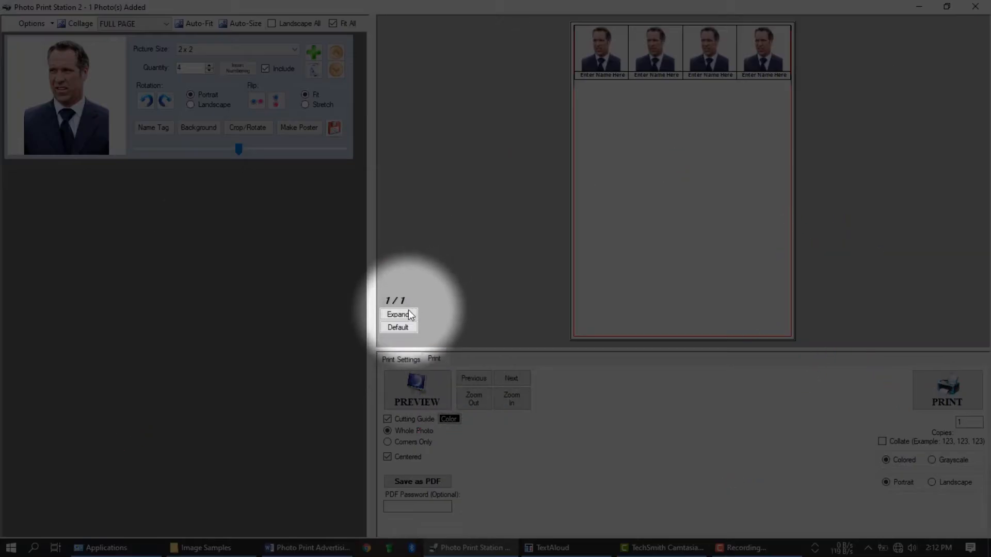
mouse_move(397, 314)
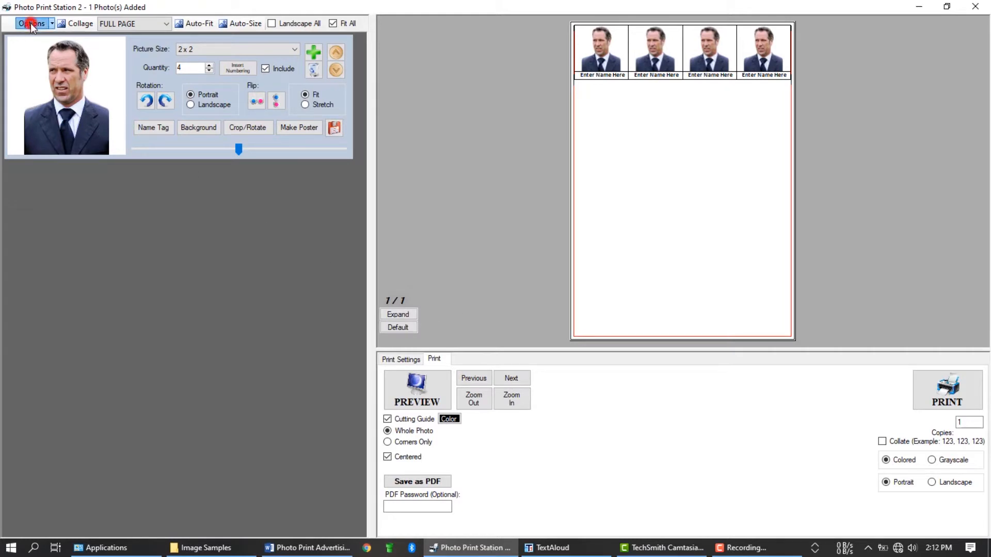
- Clear all photos, then load all nine images from Desktop\Image Samples
left_click(31, 24)
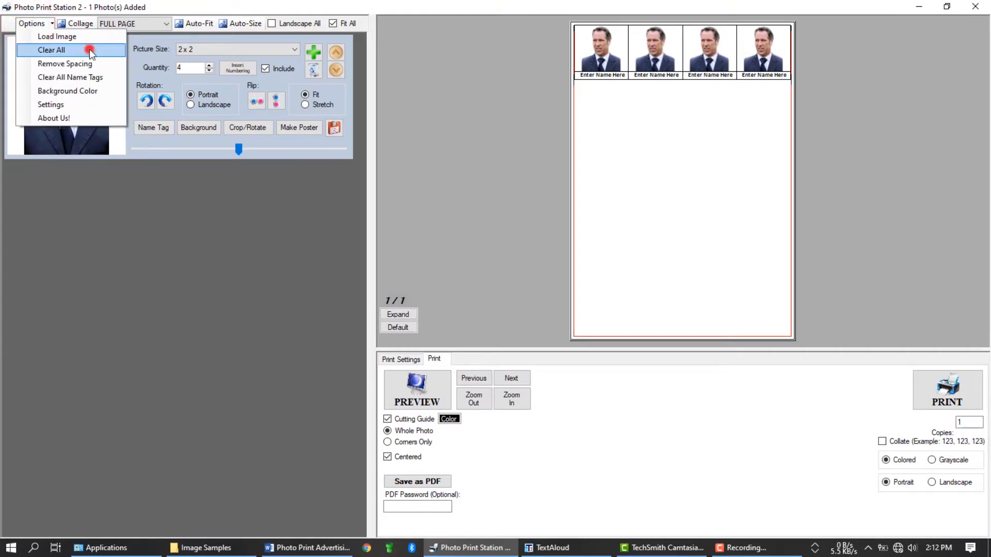
left_click(51, 50)
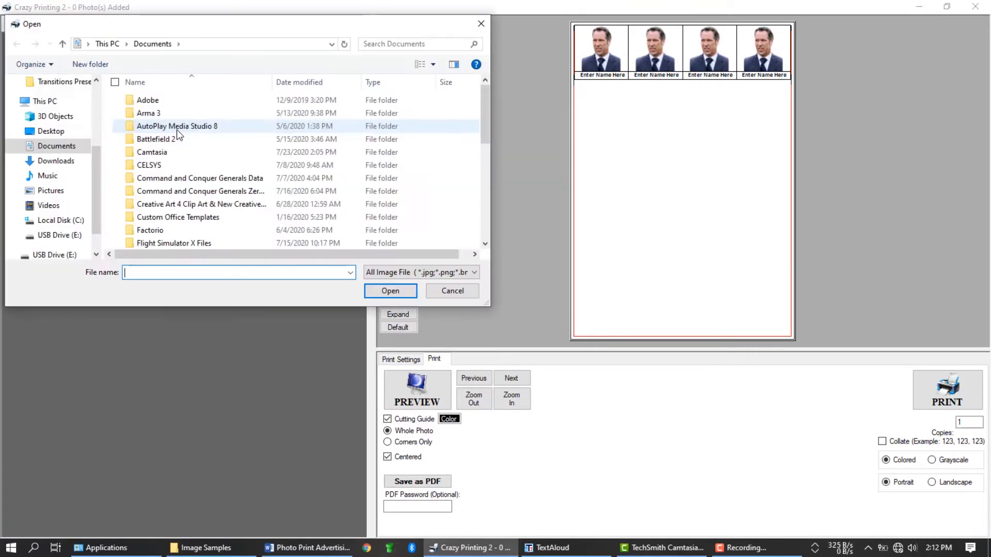
left_click(51, 130)
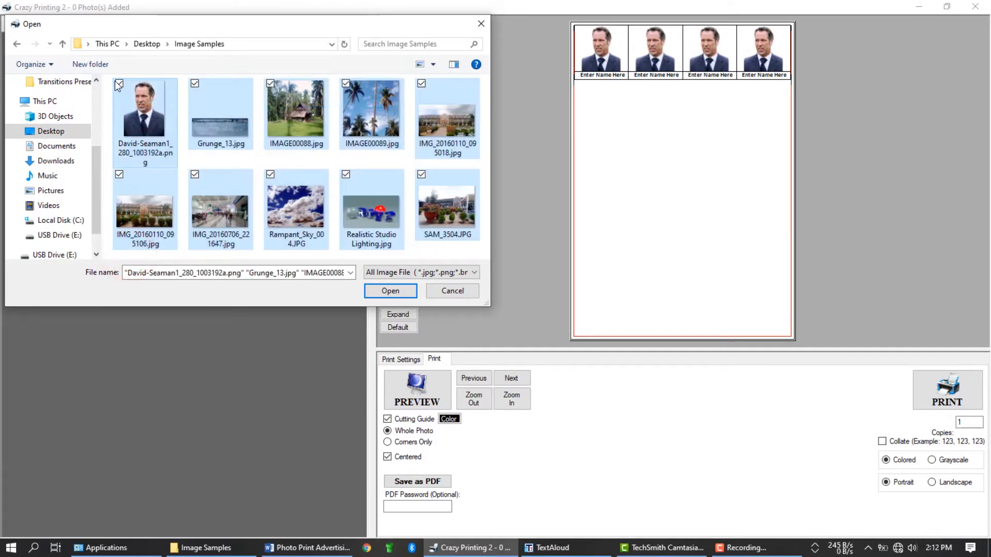
left_click(390, 290)
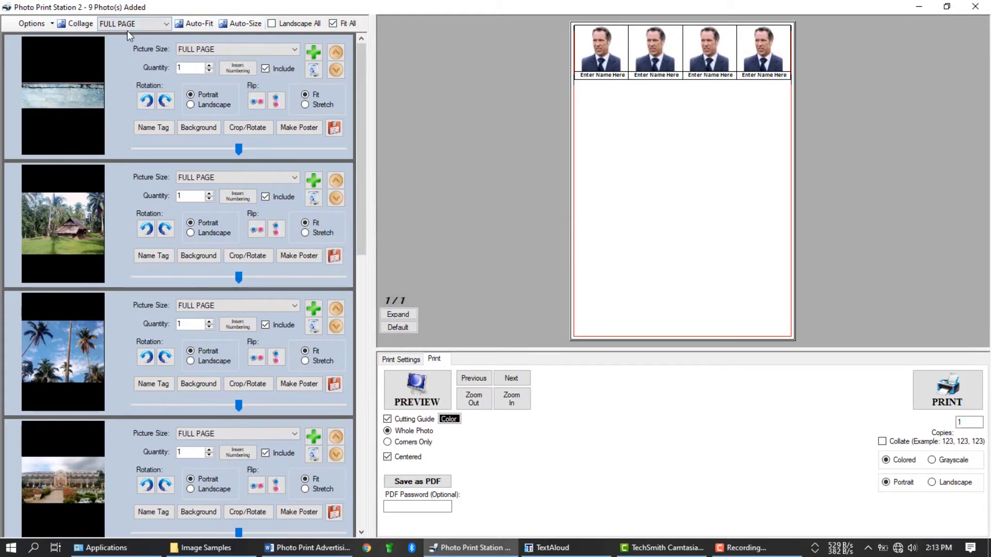
mouse_move(138, 25)
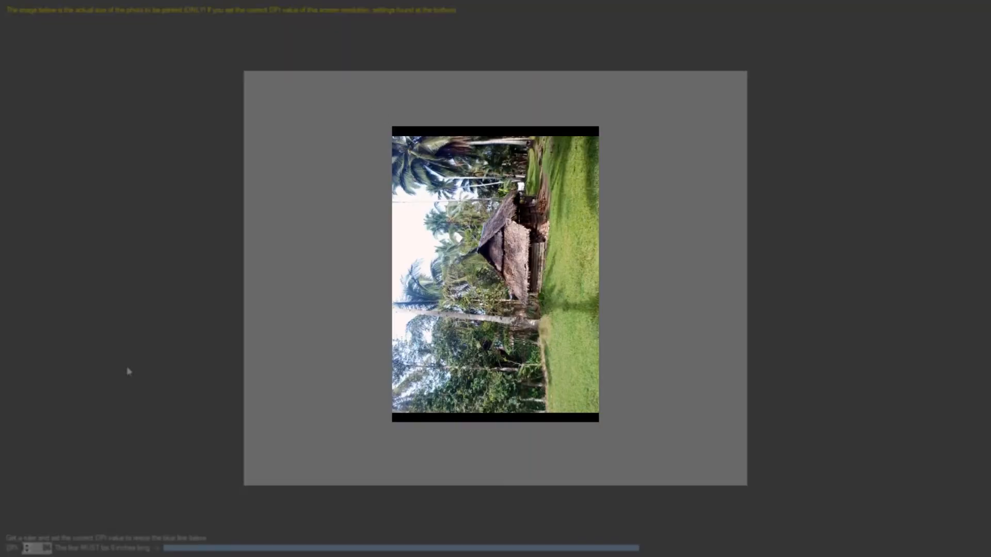
mouse_move(121, 416)
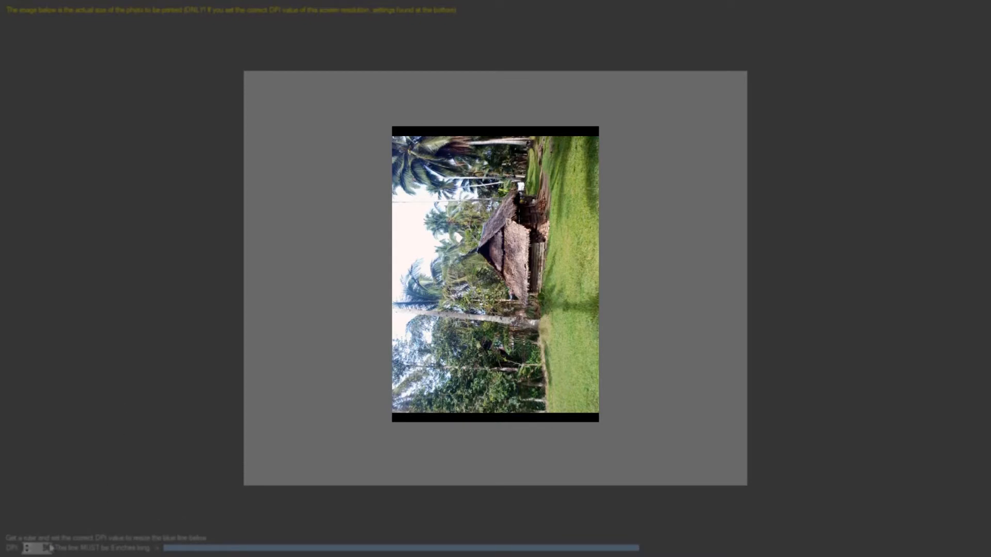
- Raise the actual-size view's screen DPI from 96 to 103
left_click(27, 545)
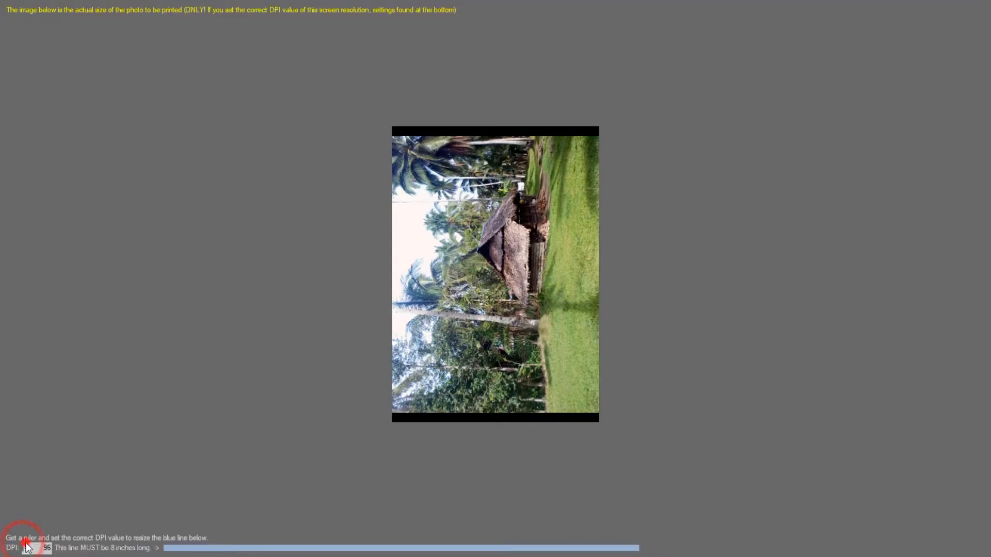
left_click(28, 548)
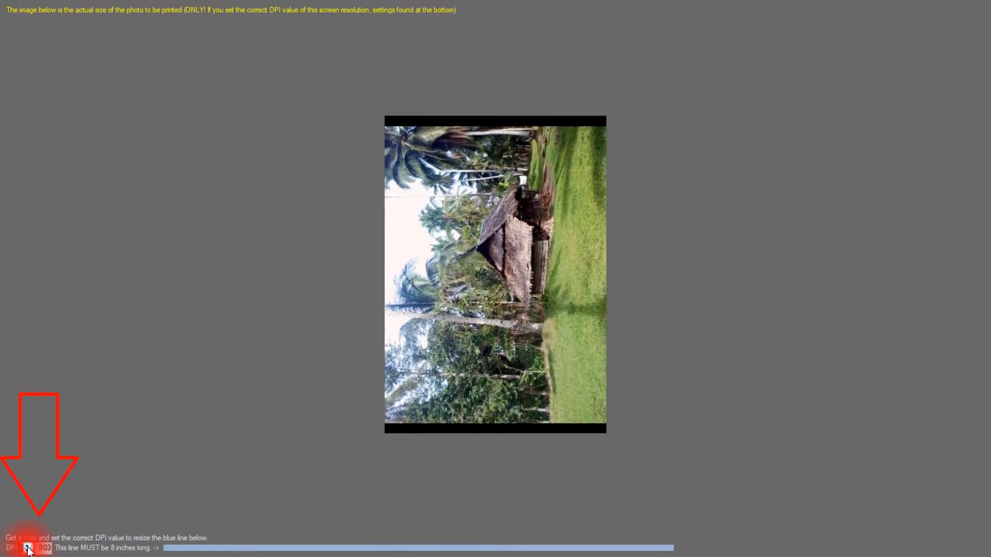
left_click(27, 545)
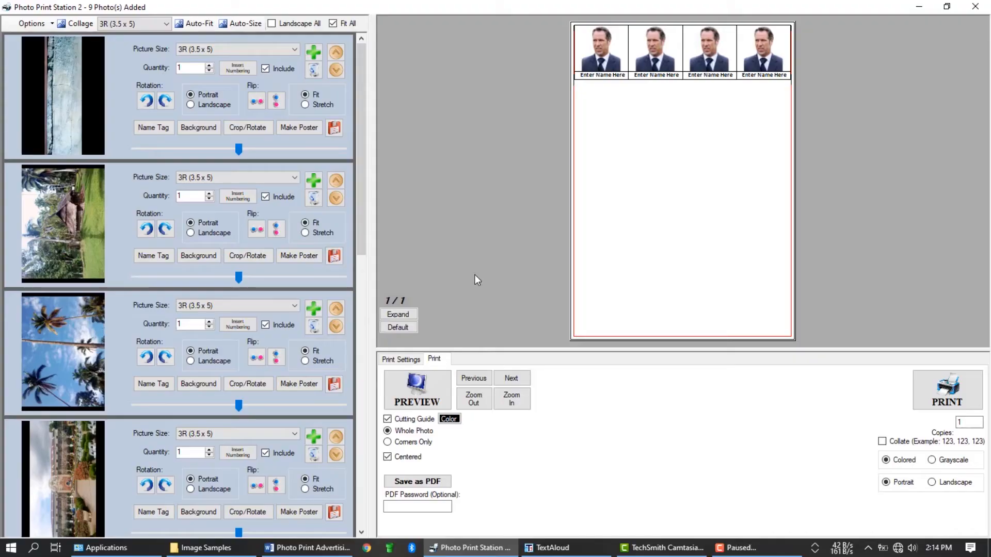
- Rotate the hut photo right twice and bring it into Crop/Rotate
left_click(164, 229)
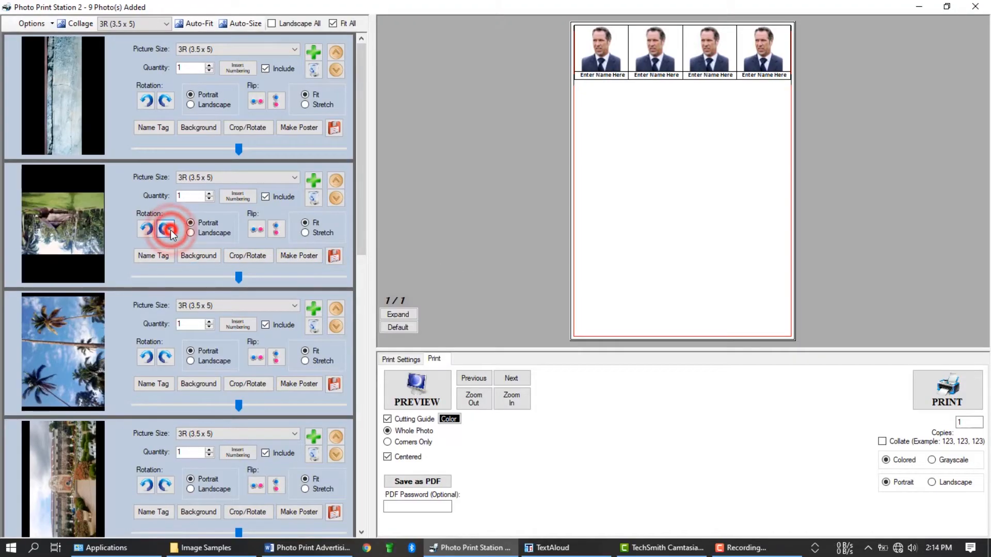
left_click(164, 228)
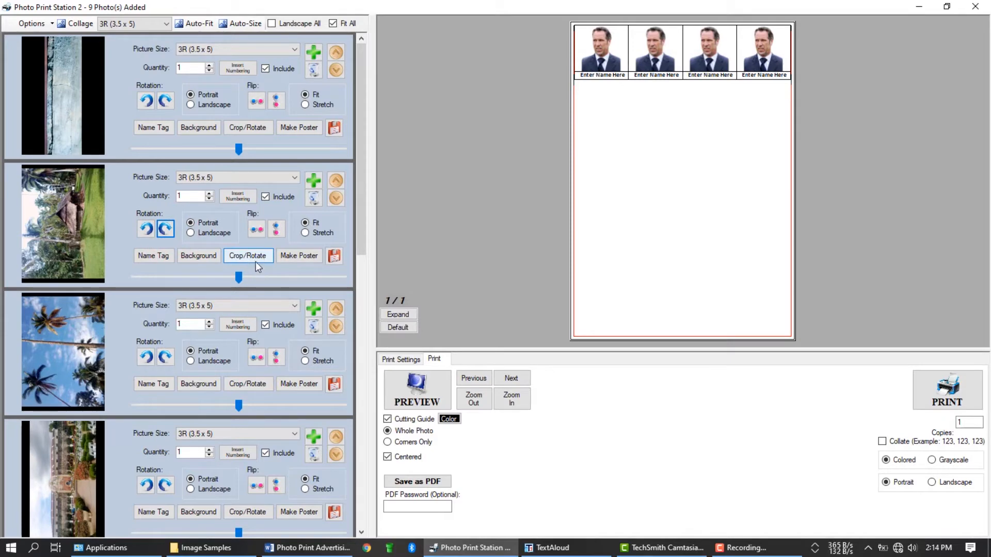
left_click(248, 255)
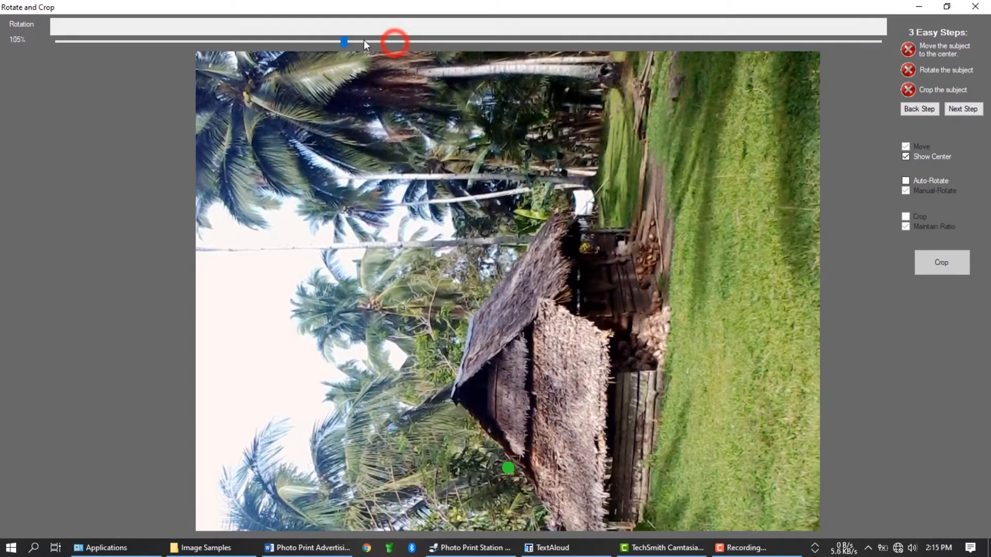
- Shrink the hut photo to about 70%, centre it, accept rotation, and apply the crop
left_click_drag(343, 42, 248, 42)
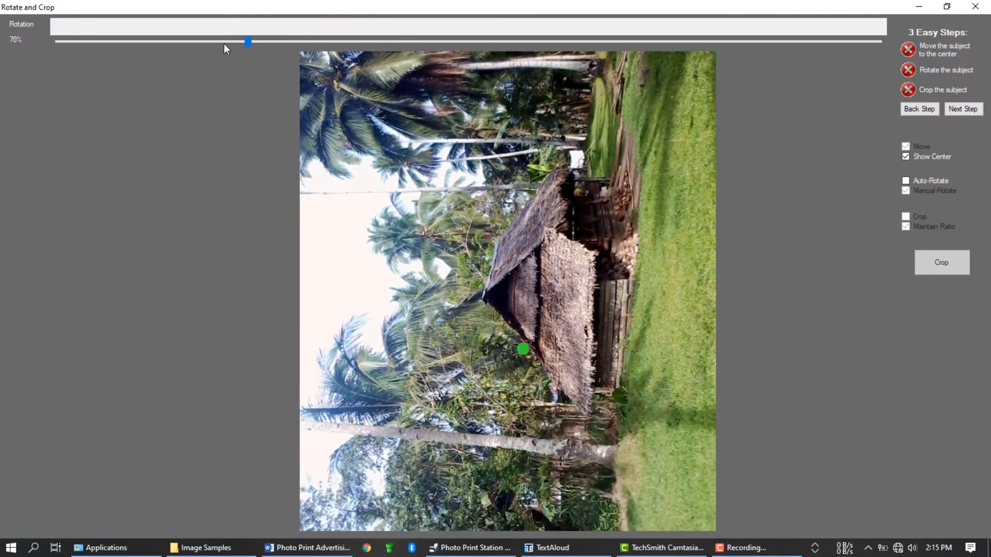
left_click_drag(246, 42, 193, 41)
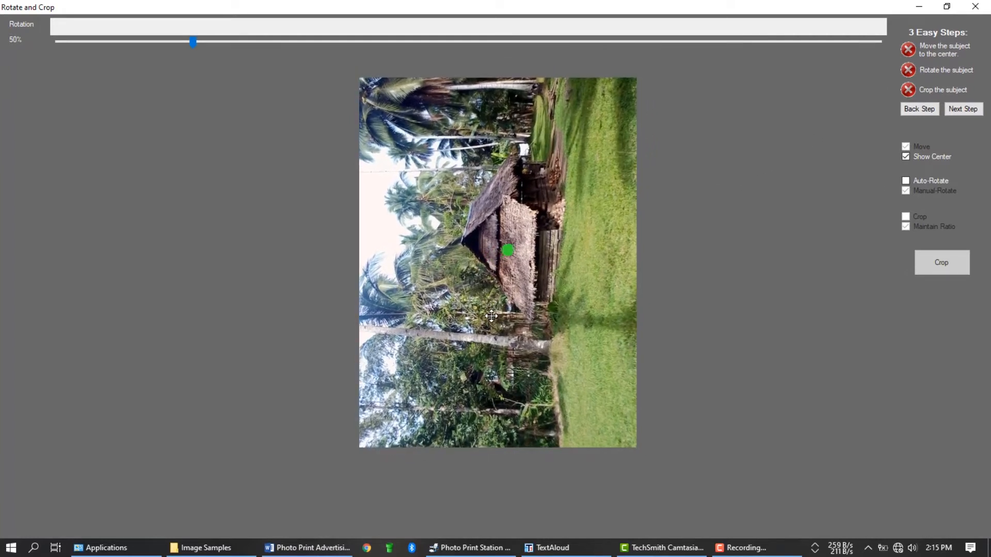
left_click(963, 109)
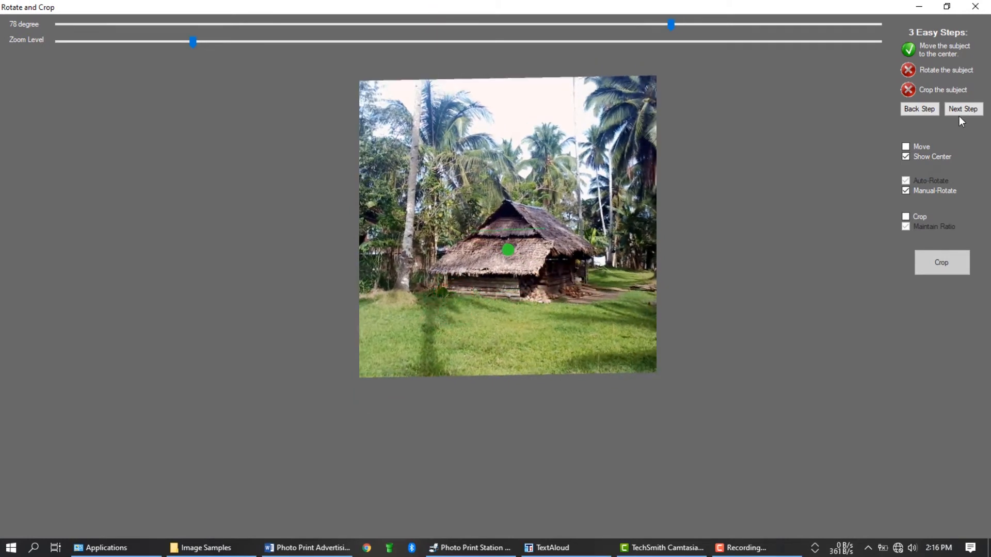
left_click(963, 109)
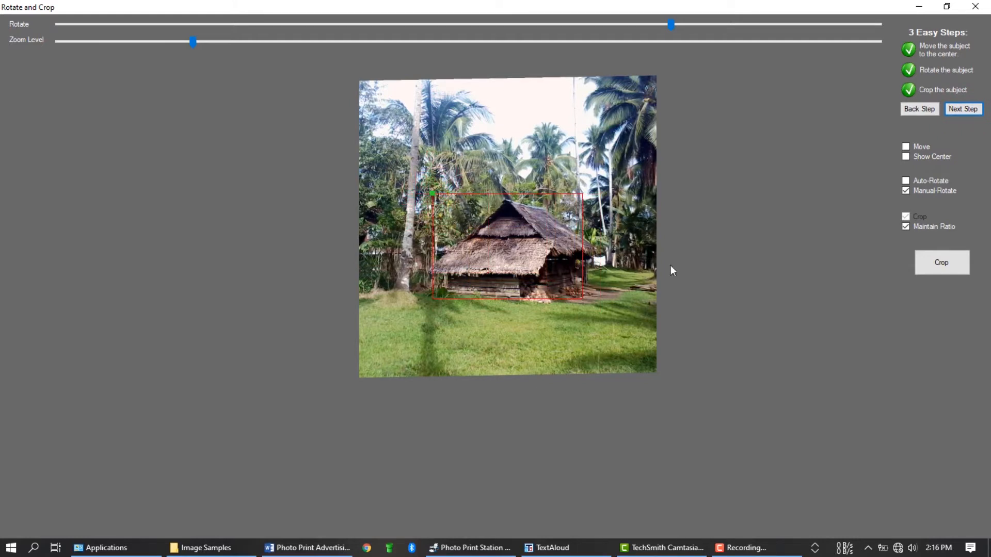
left_click(906, 226)
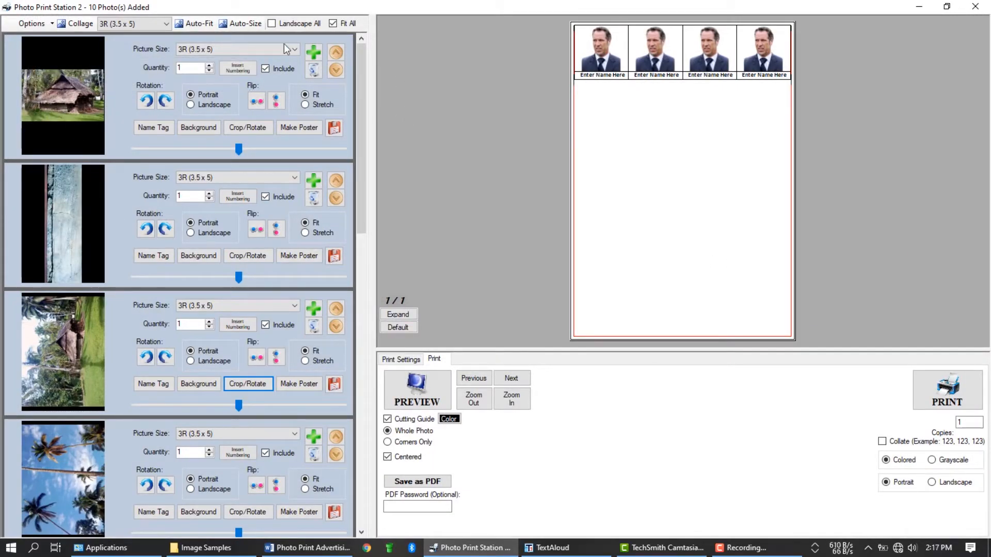
left_click(305, 95)
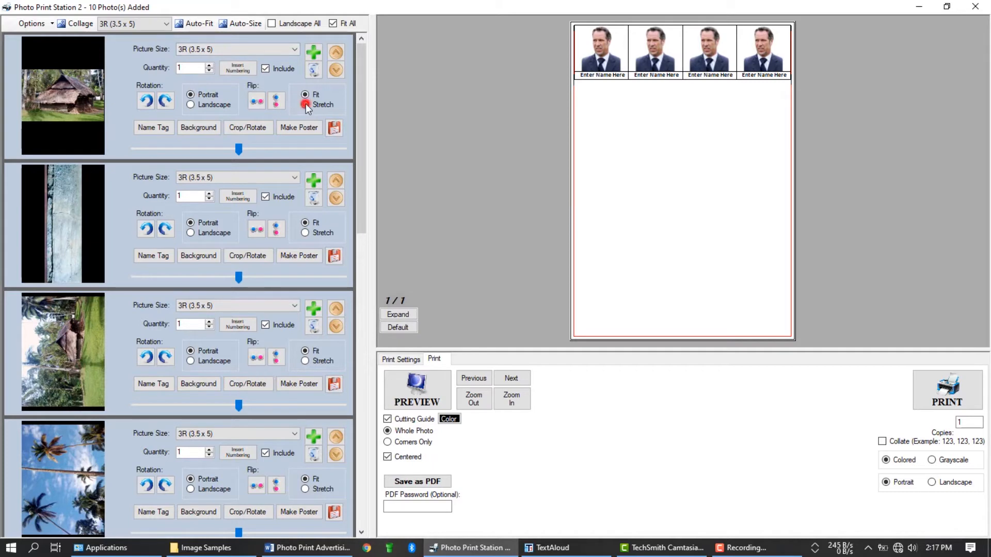
left_click(305, 95)
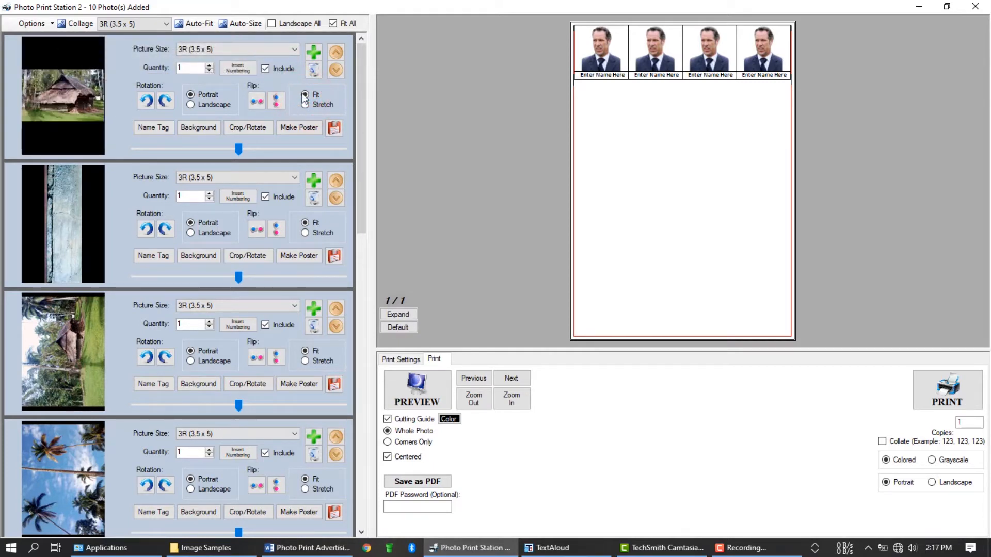
left_click(333, 23)
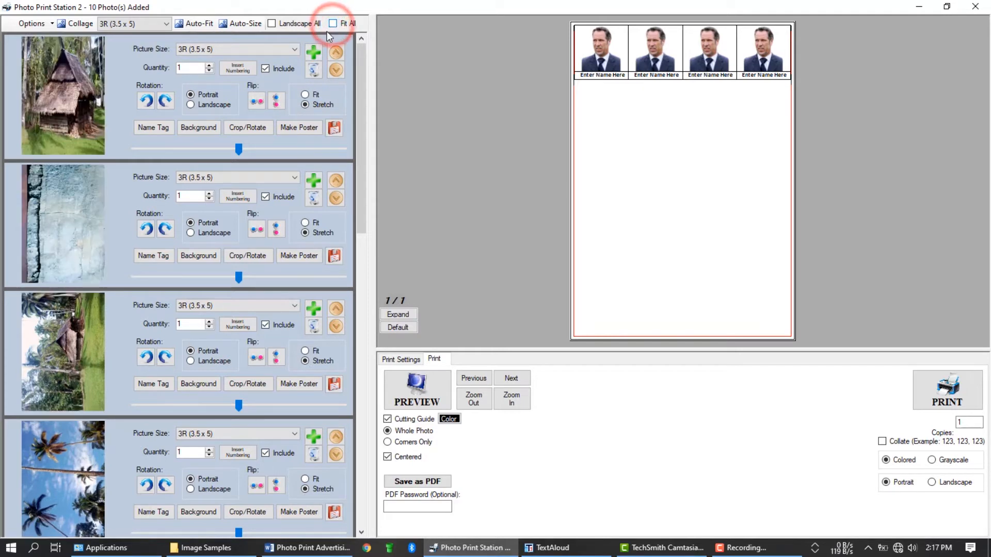
left_click(333, 23)
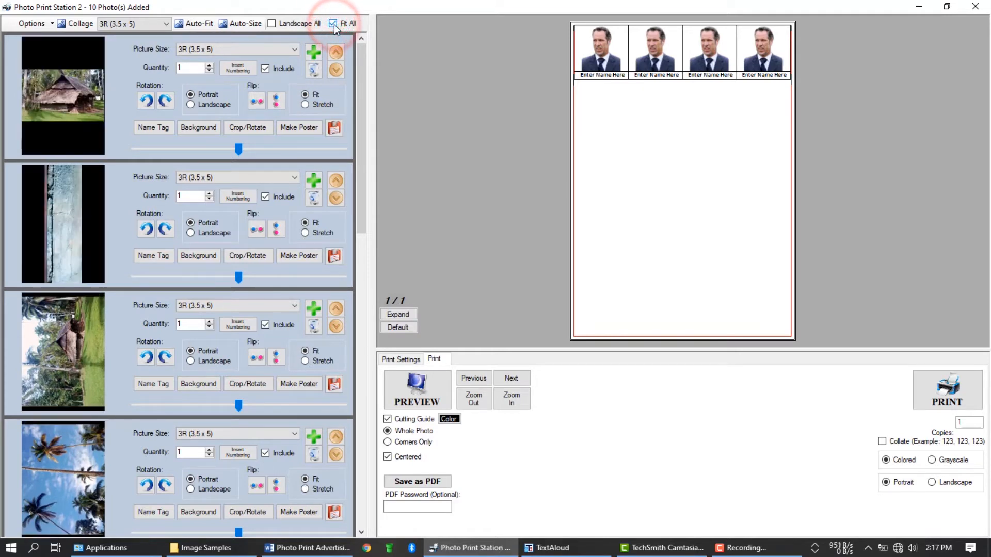
left_click(333, 23)
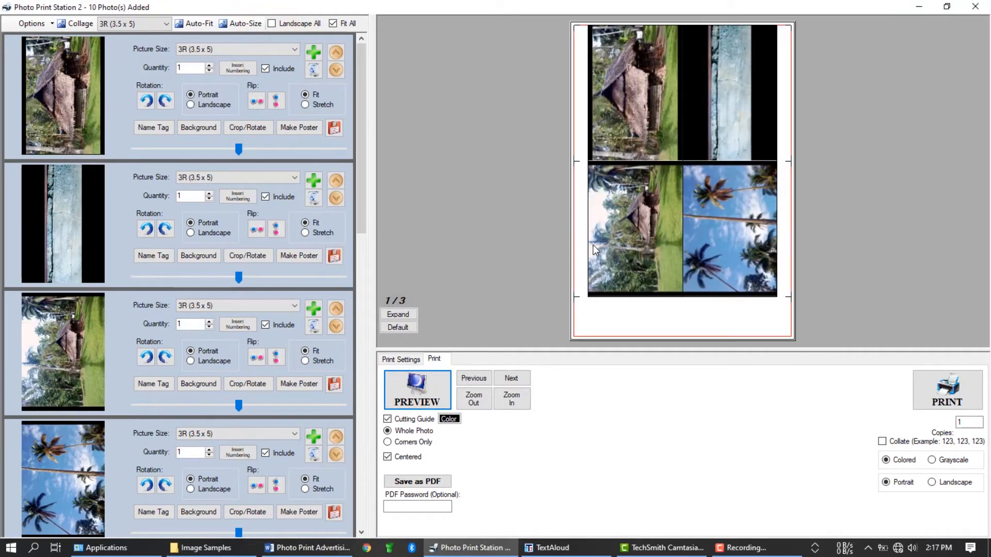
- Page forward through the three preview pages, then step back toward page one
left_click(511, 378)
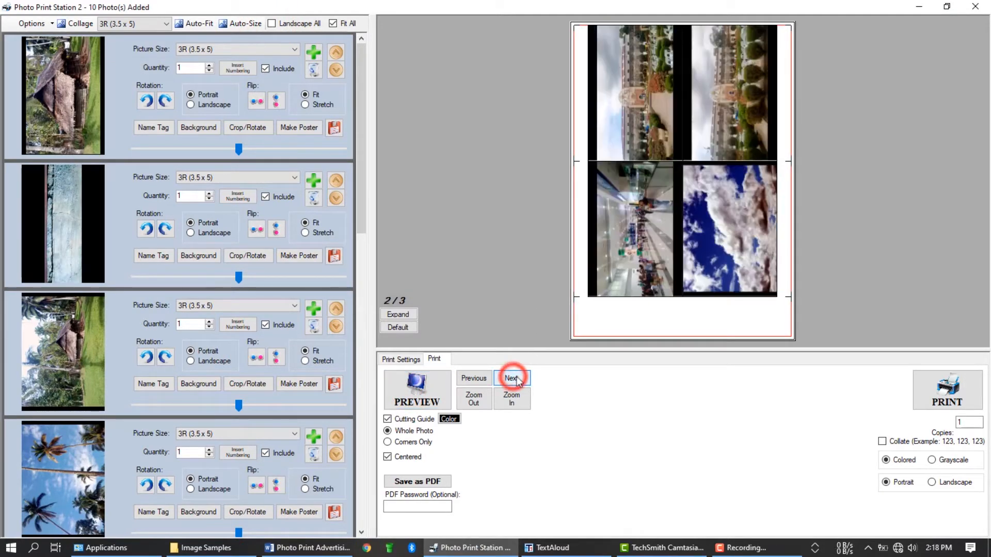
left_click(511, 378)
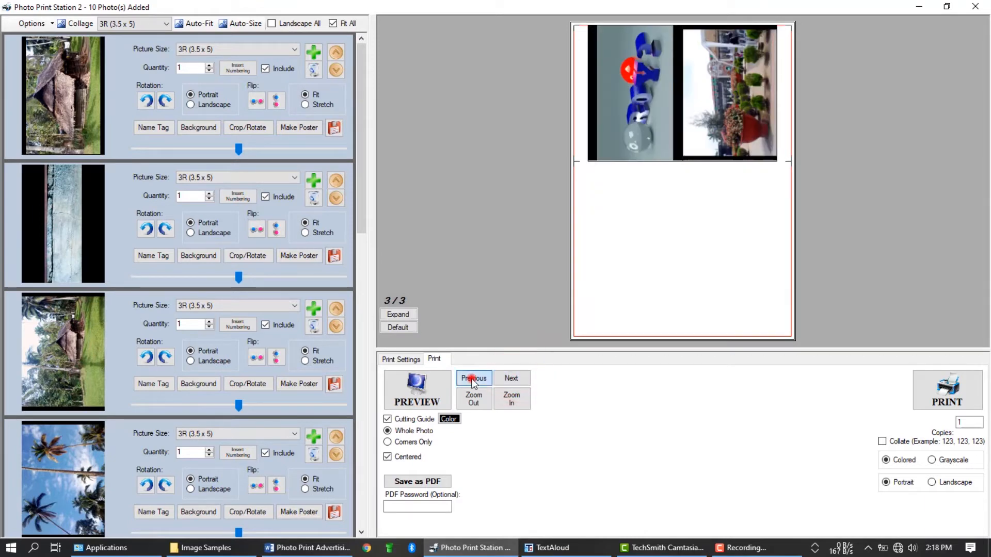
left_click(473, 378)
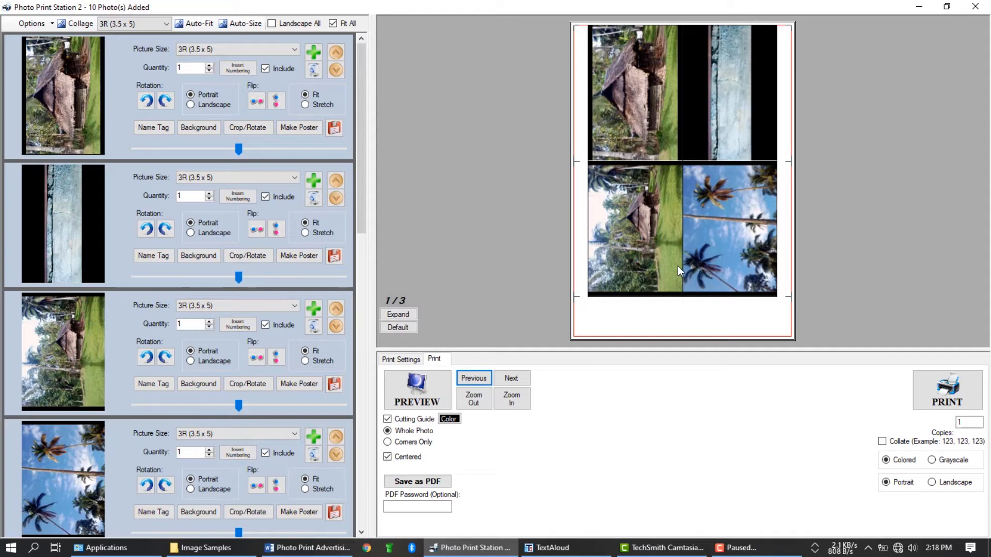
mouse_move(607, 231)
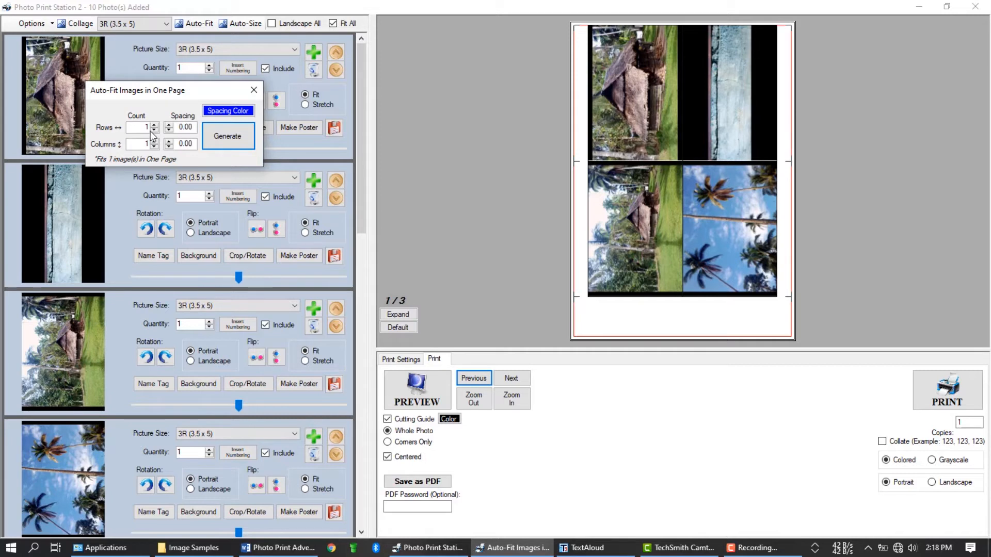
- Set auto-fit to 3 rows by 2 columns, leaving the spacing colour unchanged
left_click(154, 124)
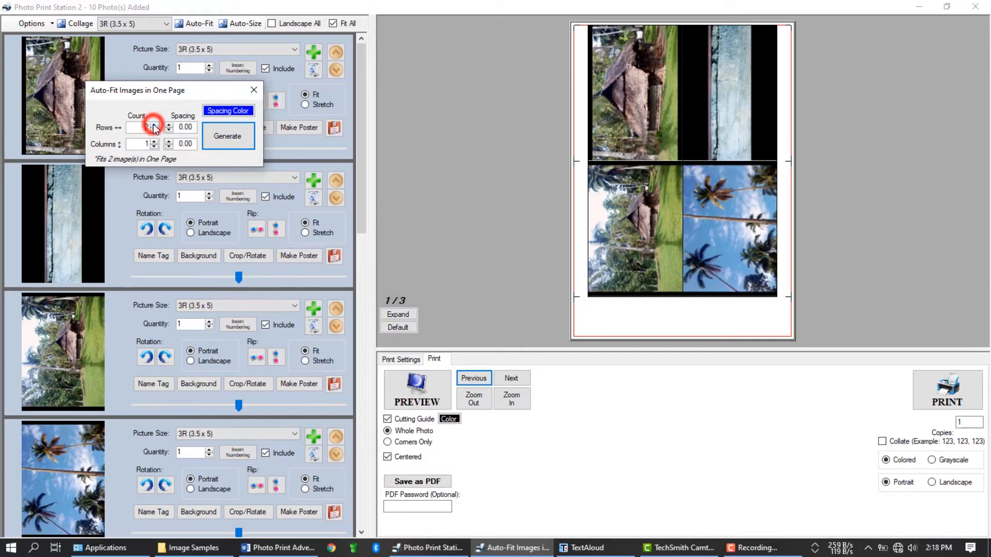
left_click(153, 124)
type("2")
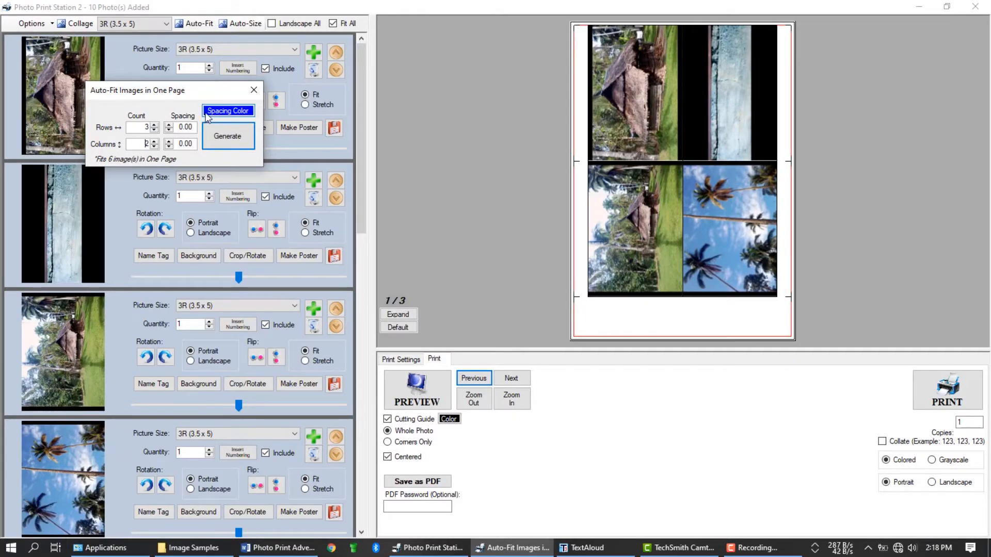
left_click(227, 111)
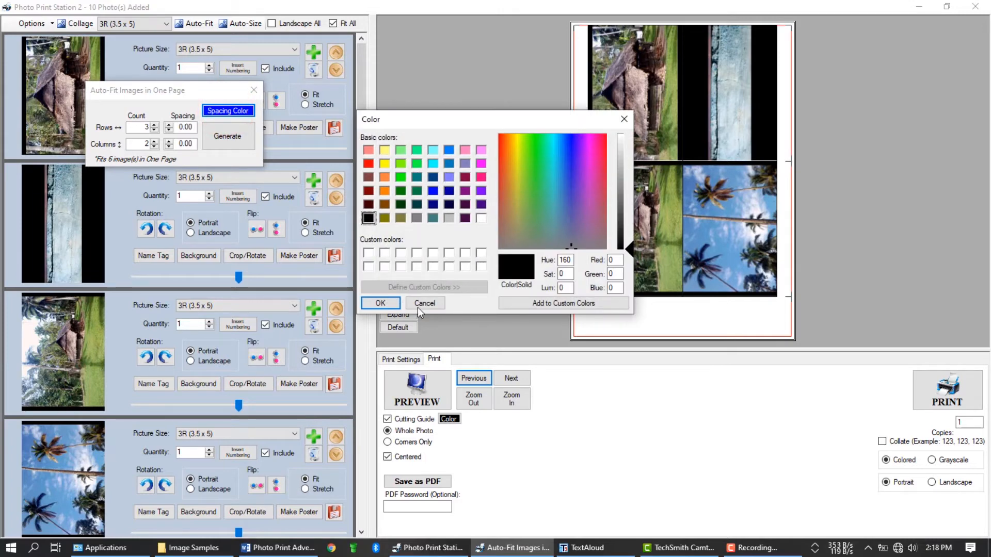
left_click(425, 303)
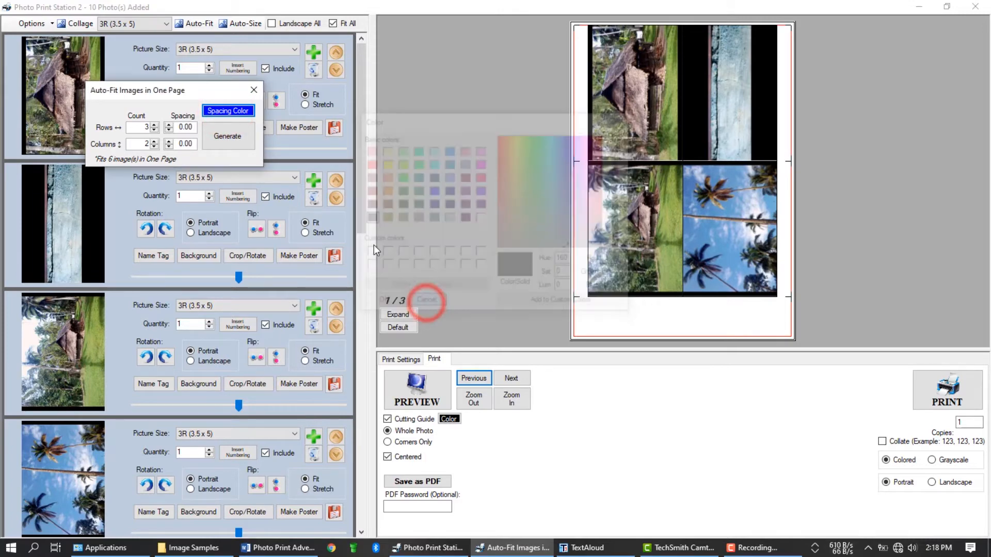
left_click(427, 299)
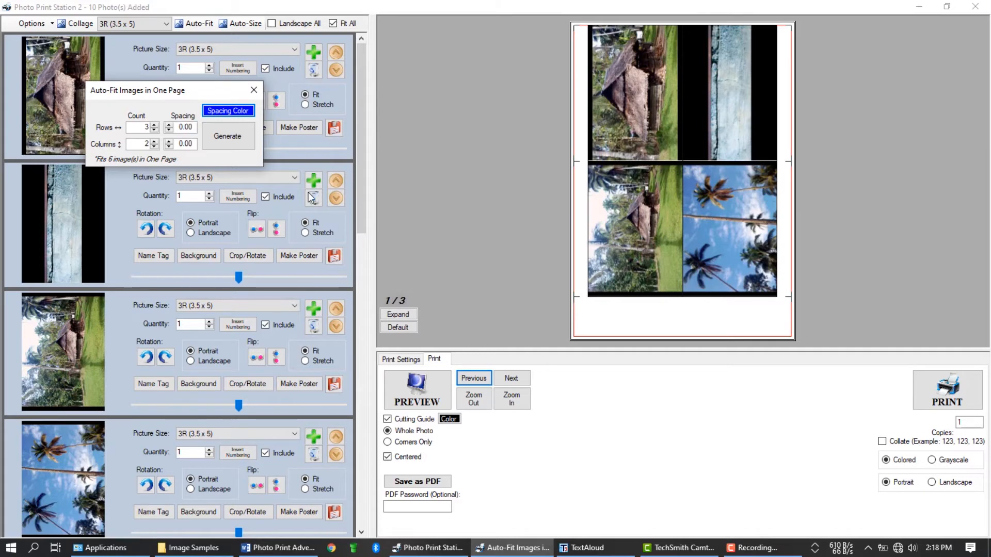
mouse_move(297, 190)
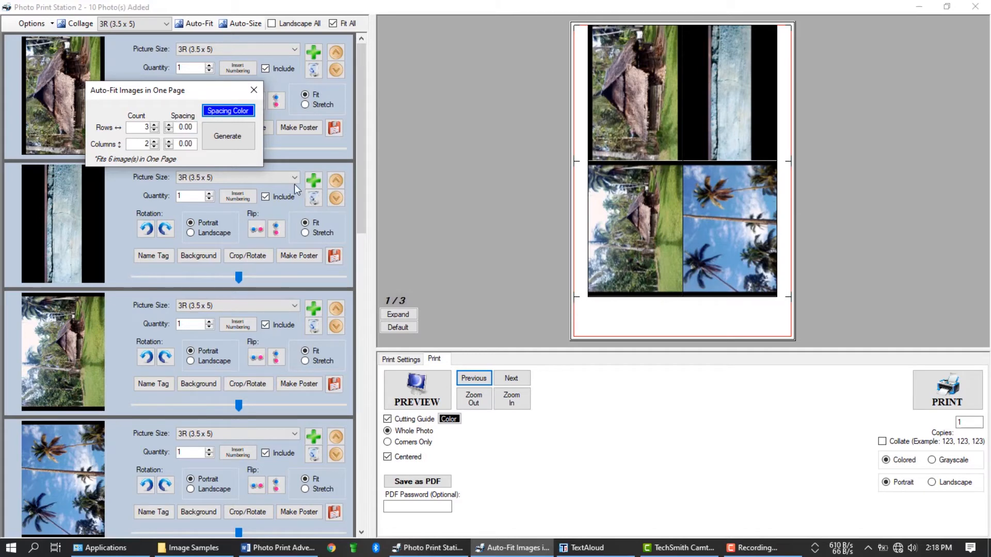
mouse_move(263, 171)
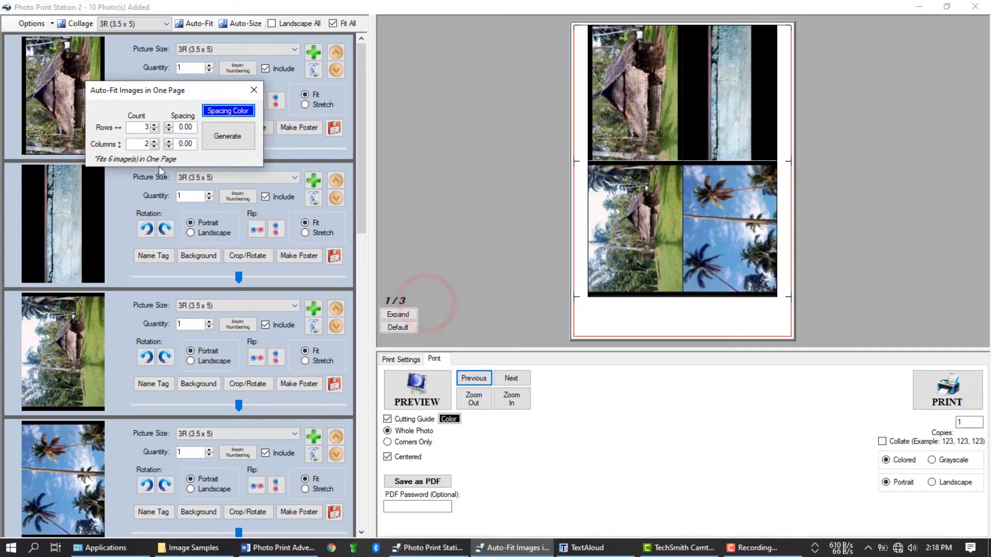
- Generate a three-rows-by-two layout, six per page, and preview from page 1
left_click(226, 136)
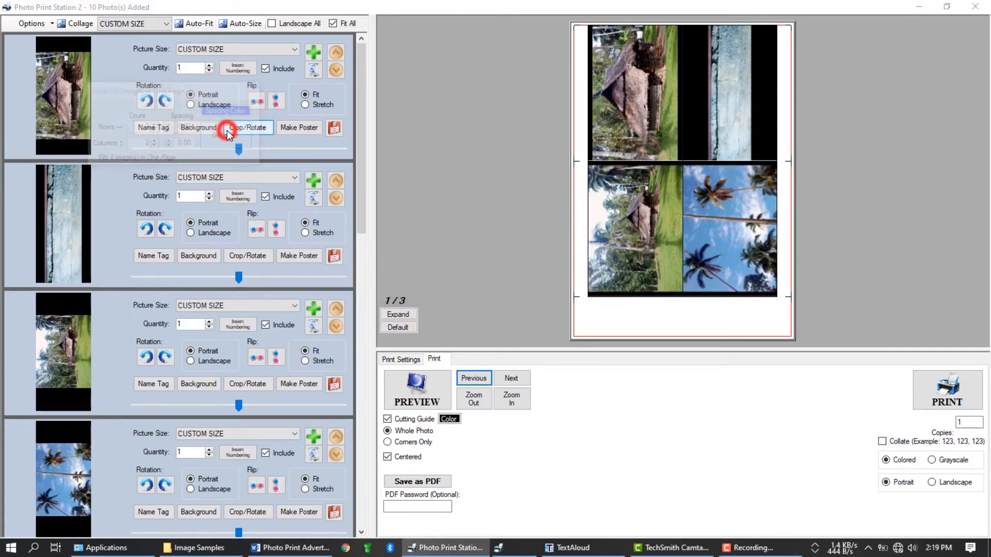
left_click(226, 130)
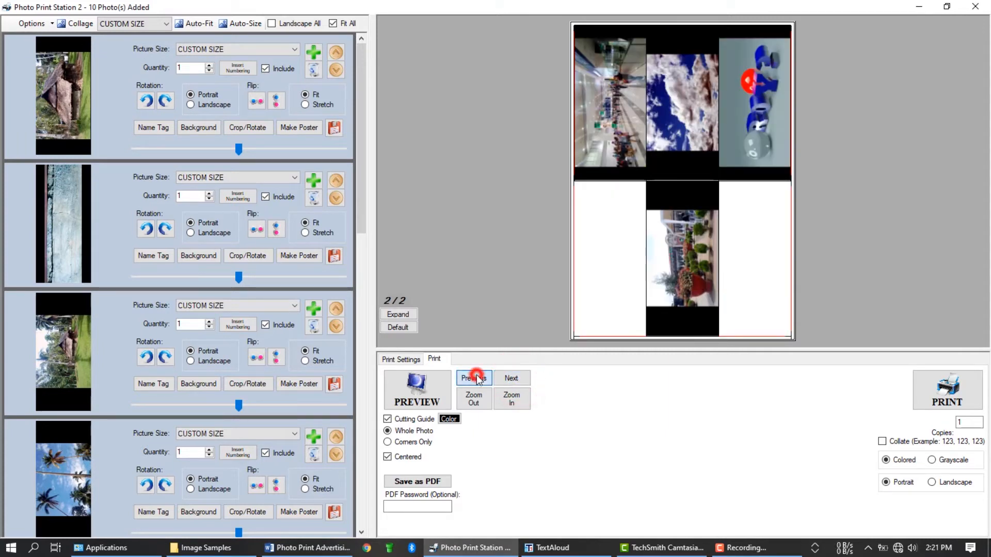
left_click(473, 378)
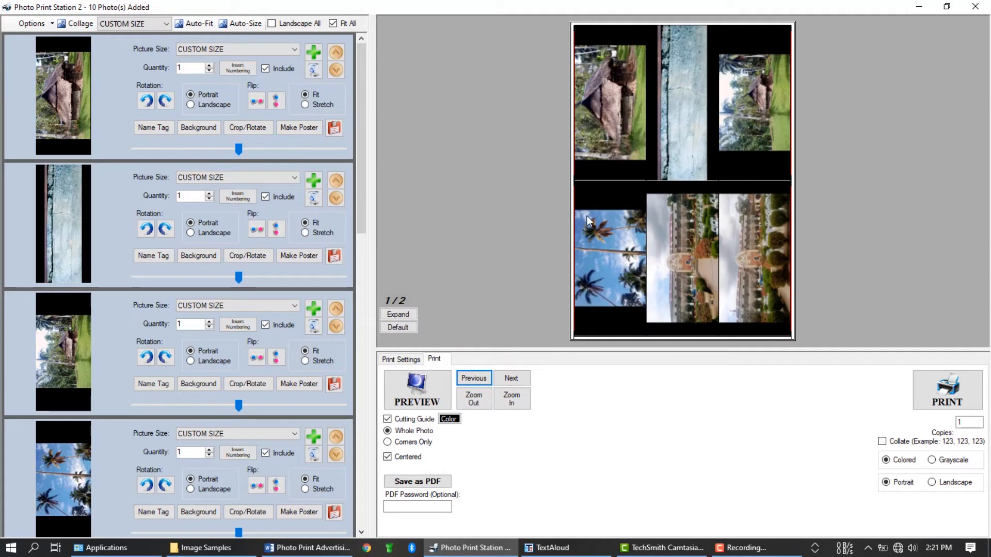
mouse_move(531, 266)
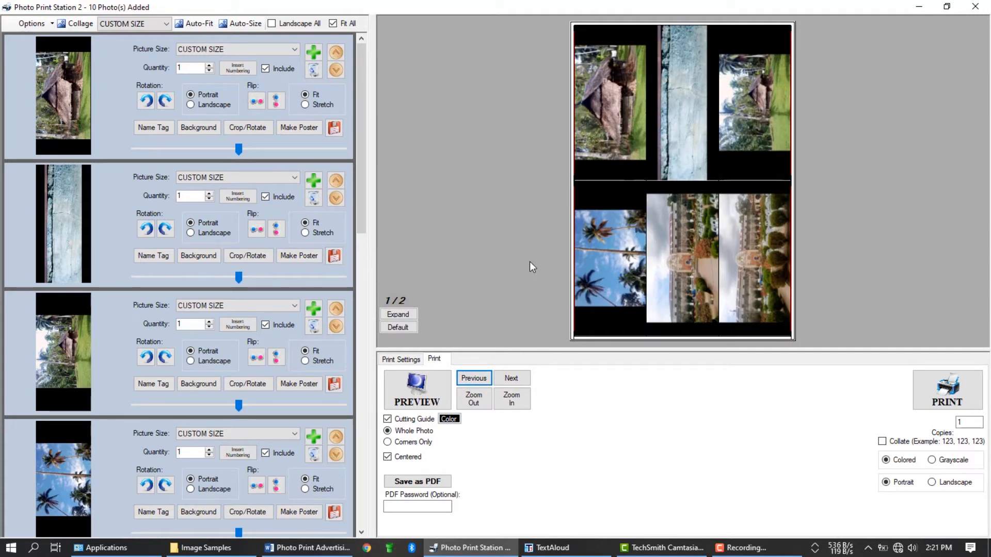
mouse_move(527, 250)
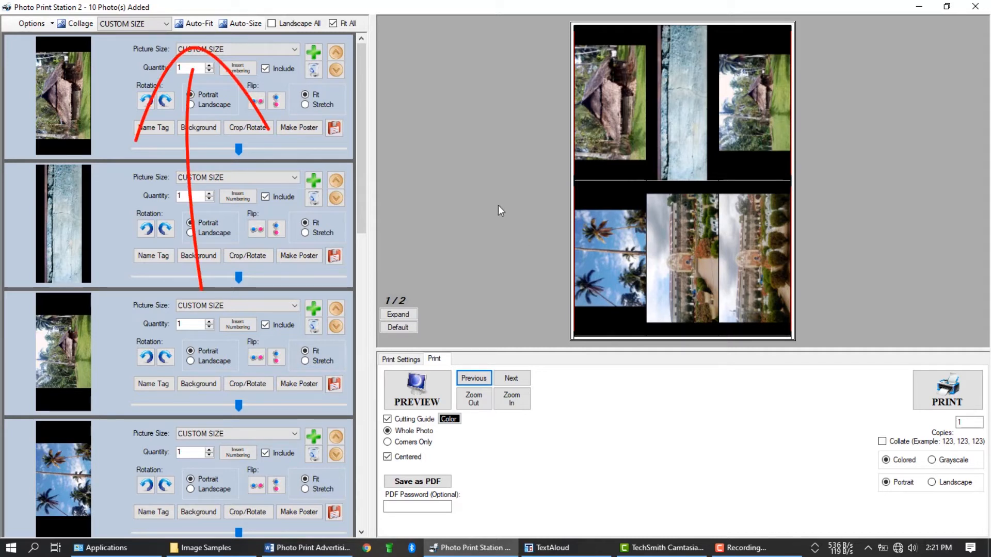
mouse_move(487, 199)
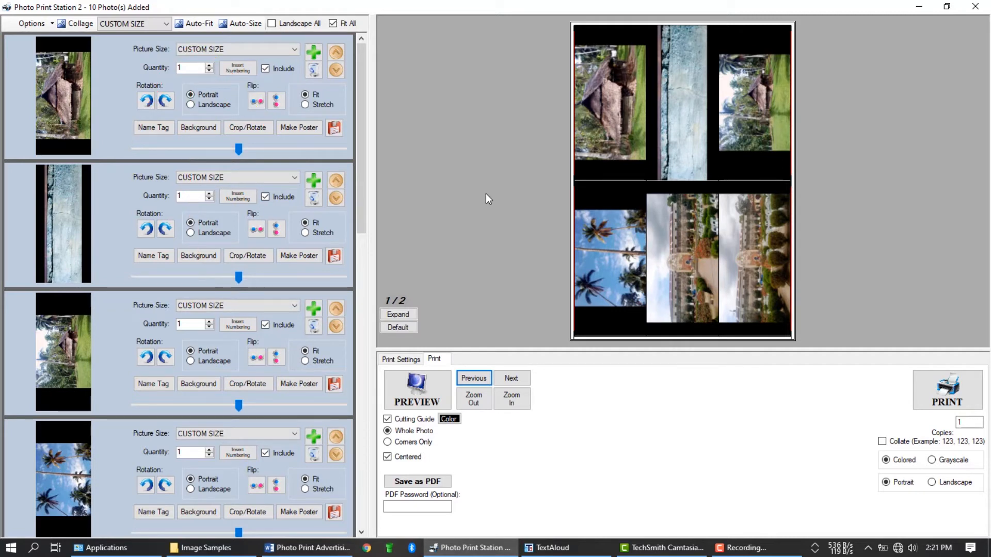
mouse_move(460, 181)
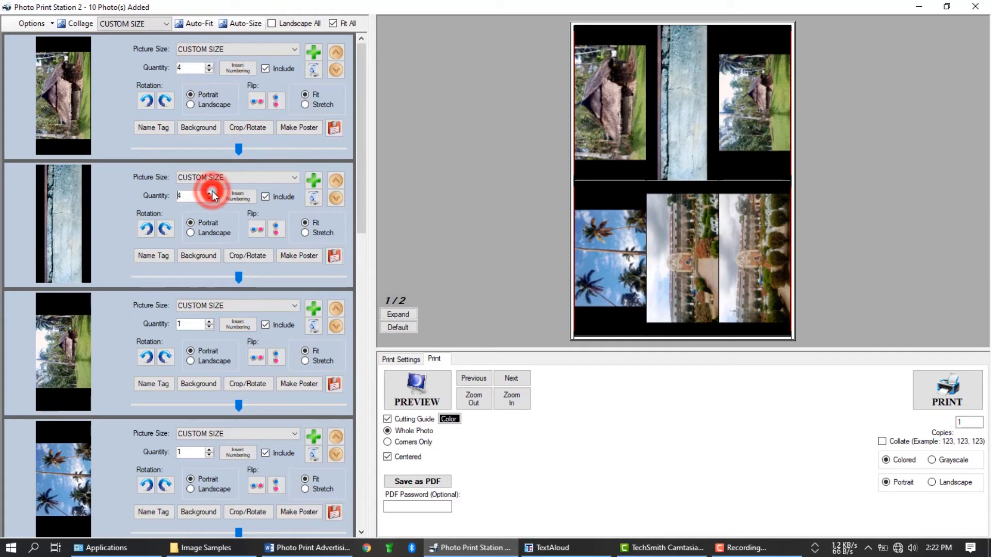
- Set the second photo to 5 copies and bring up the Auto-Fit settings
left_click(209, 192)
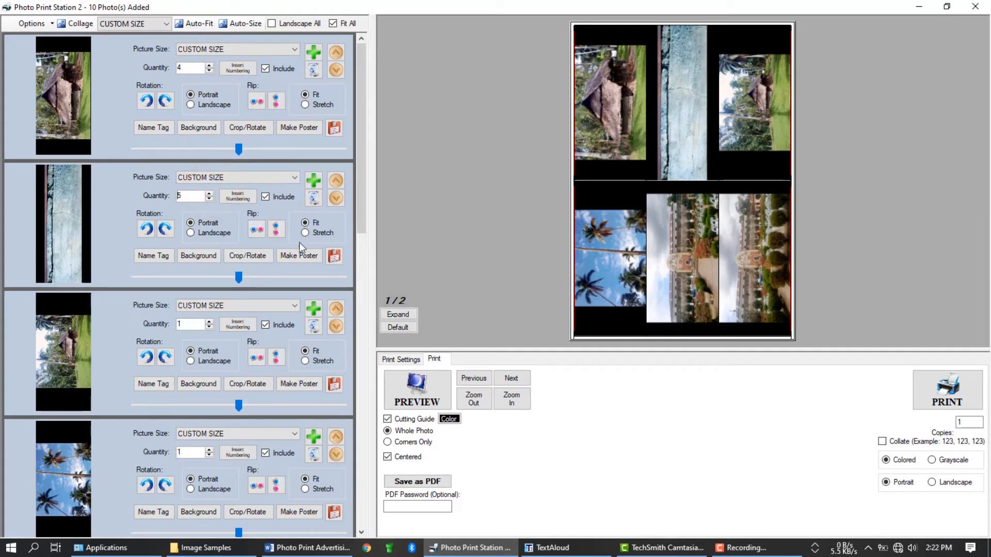
left_click(198, 23)
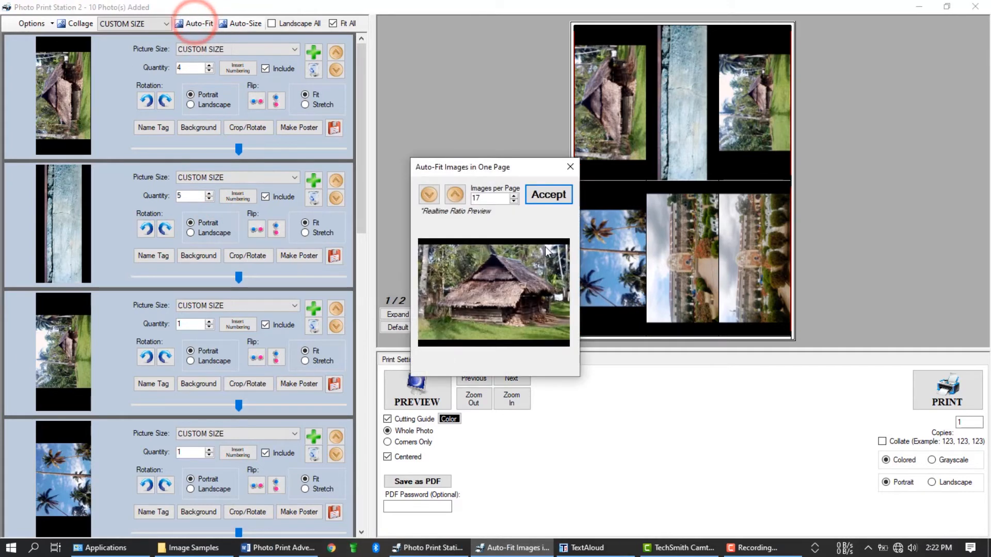
- Turn the photos to landscape and accept 17 images on one page
left_click(455, 194)
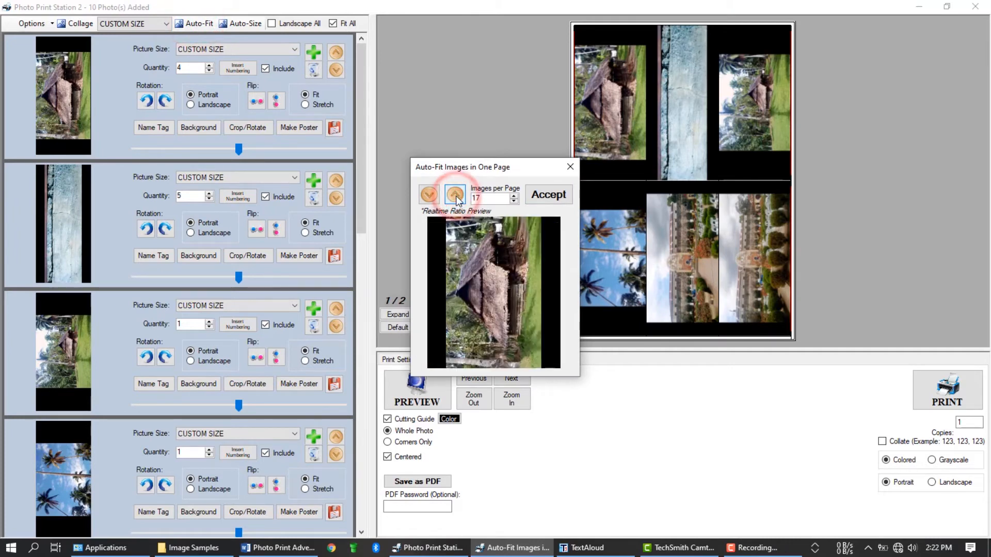
left_click(454, 194)
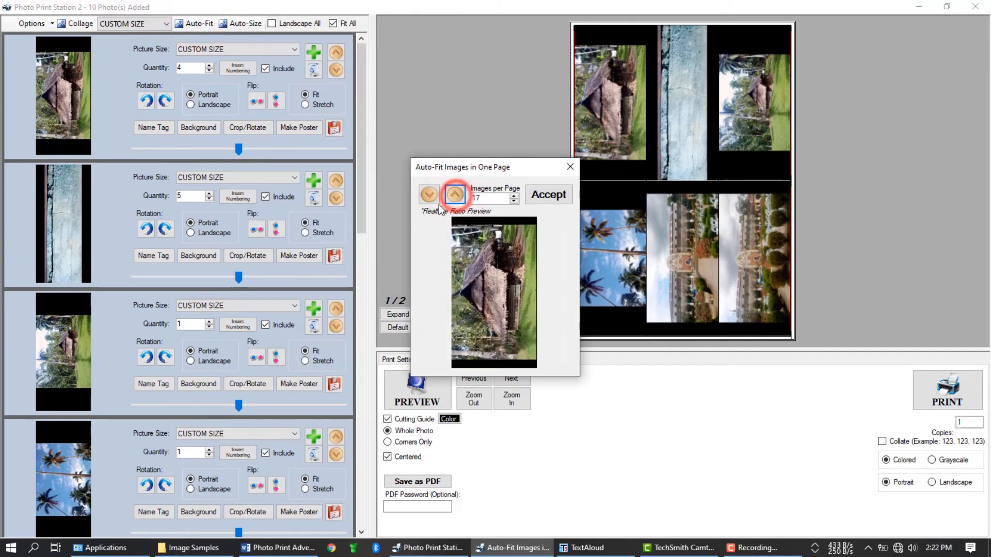
left_click(428, 194)
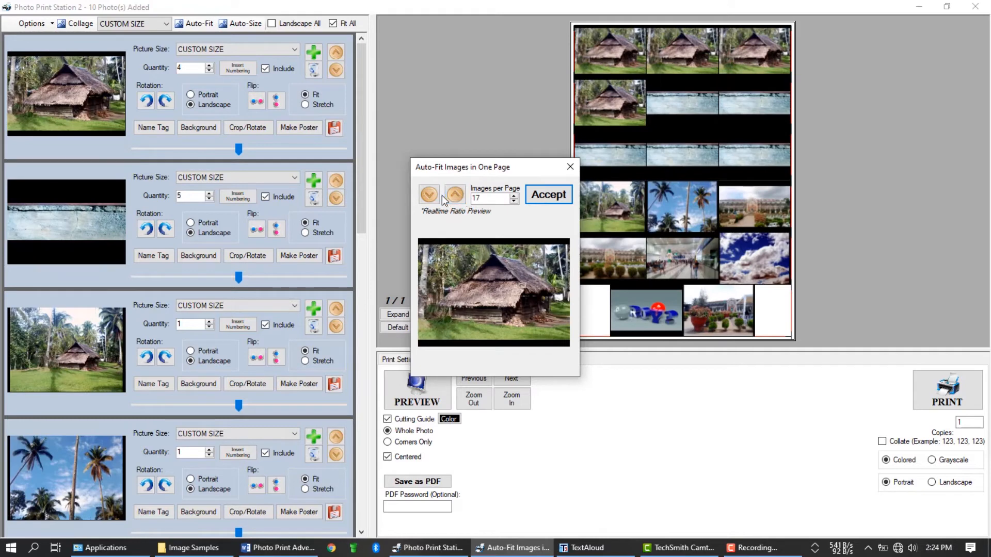
left_click(429, 195)
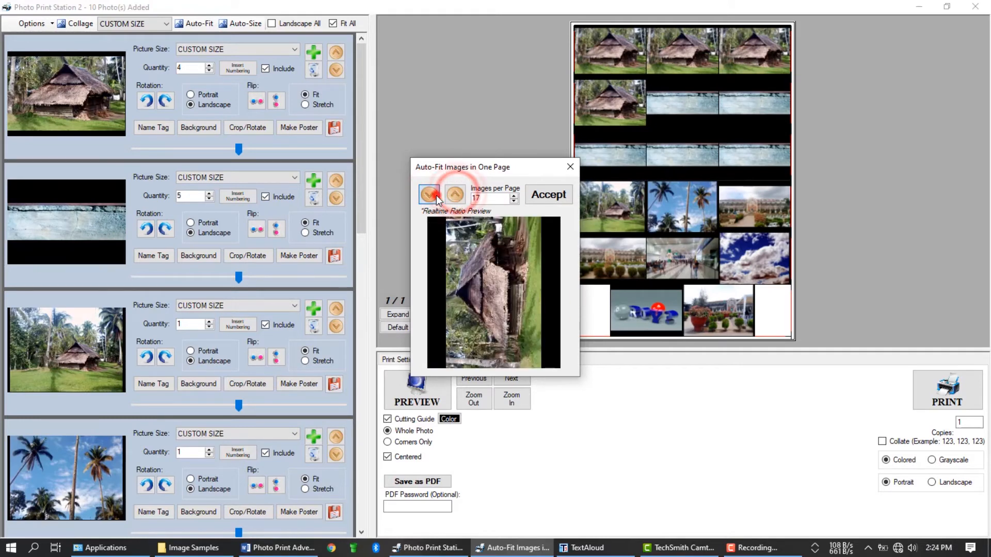
left_click(547, 194)
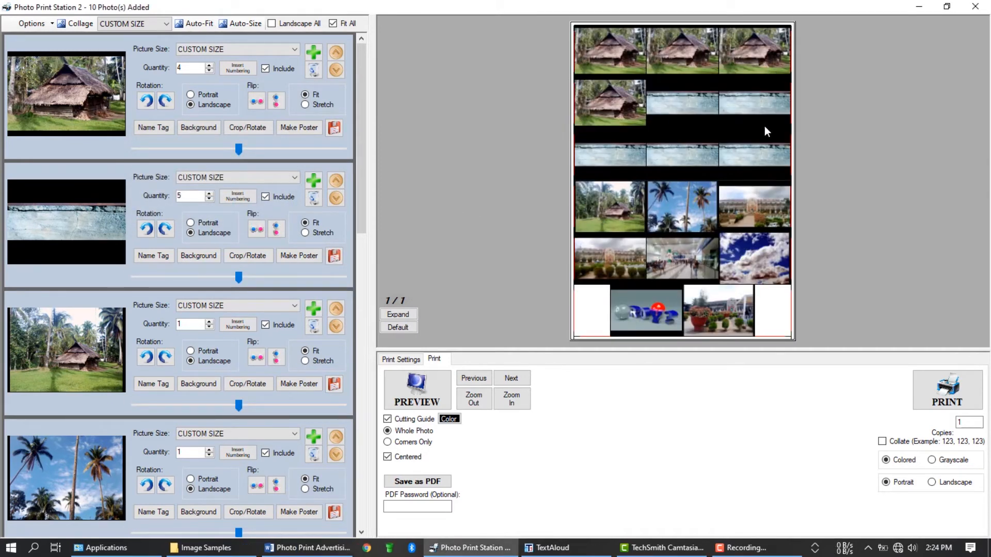
mouse_move(447, 319)
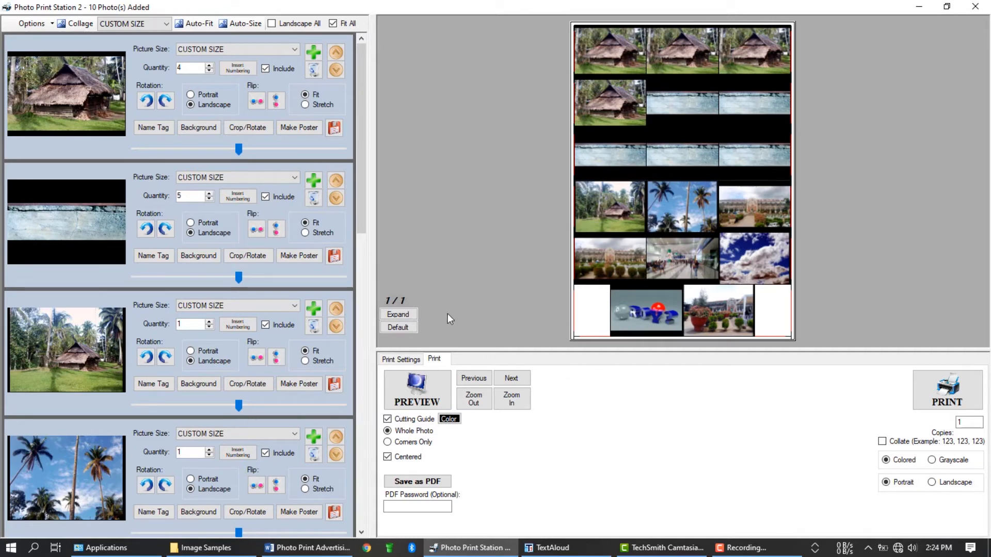
mouse_move(493, 334)
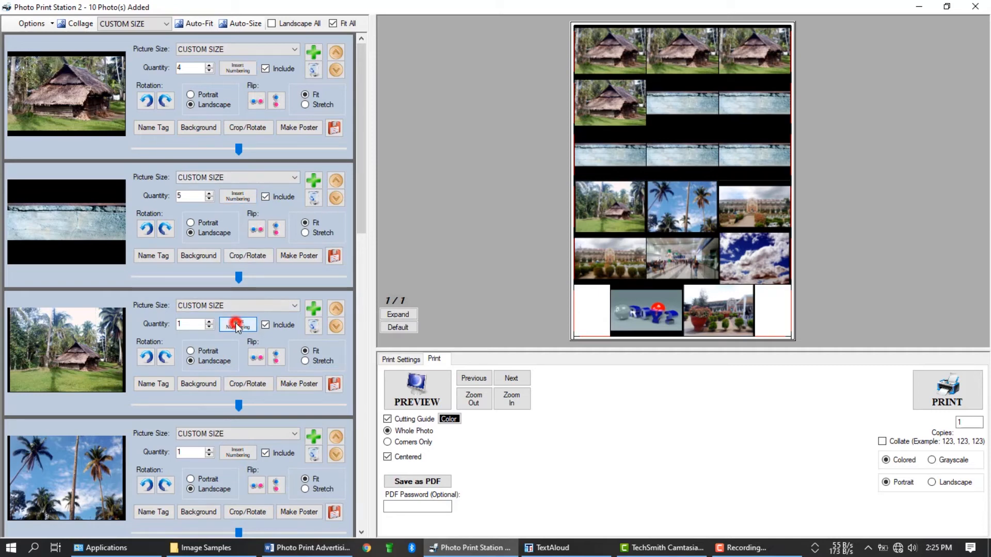
- Start numbering the photos with red as the number colour
left_click(237, 325)
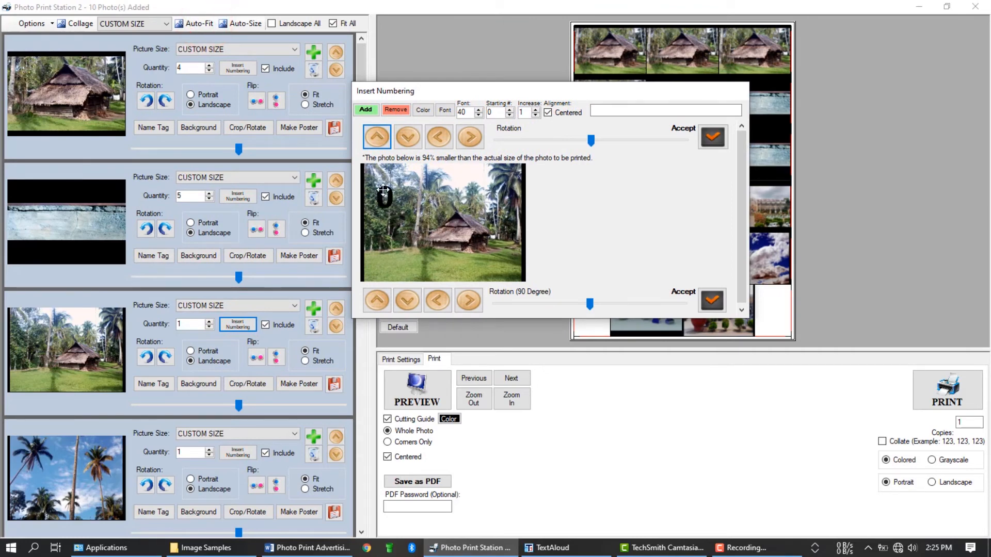
left_click(422, 109)
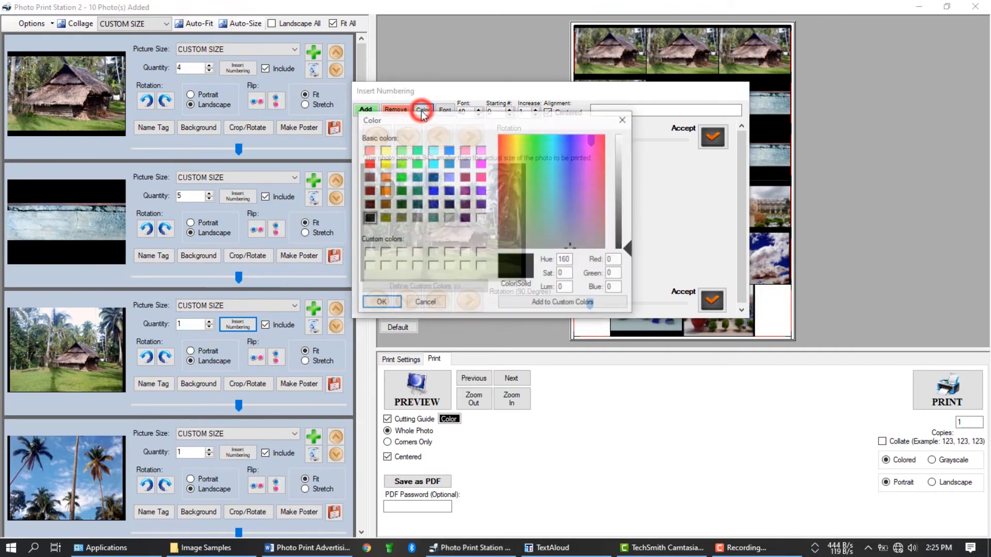
left_click(368, 164)
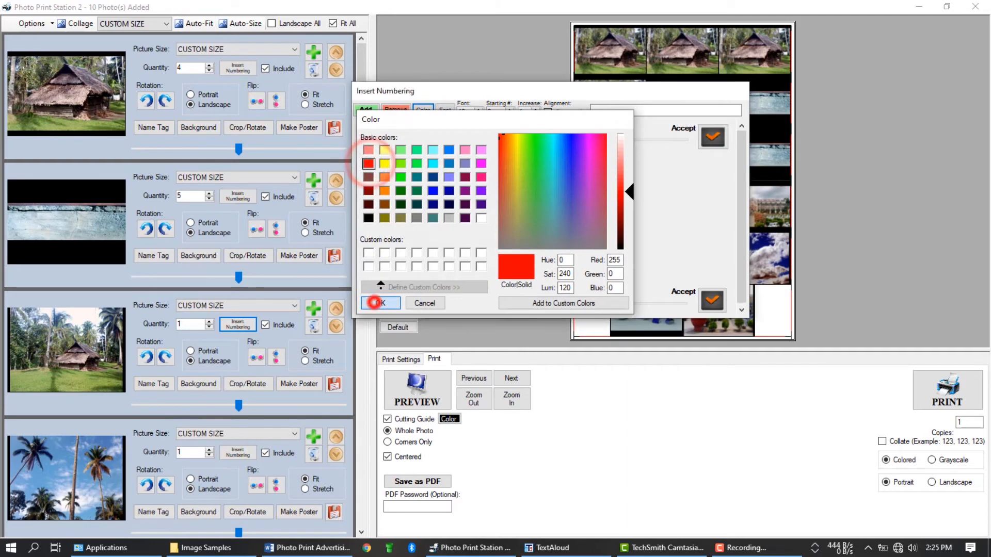
left_click(376, 304)
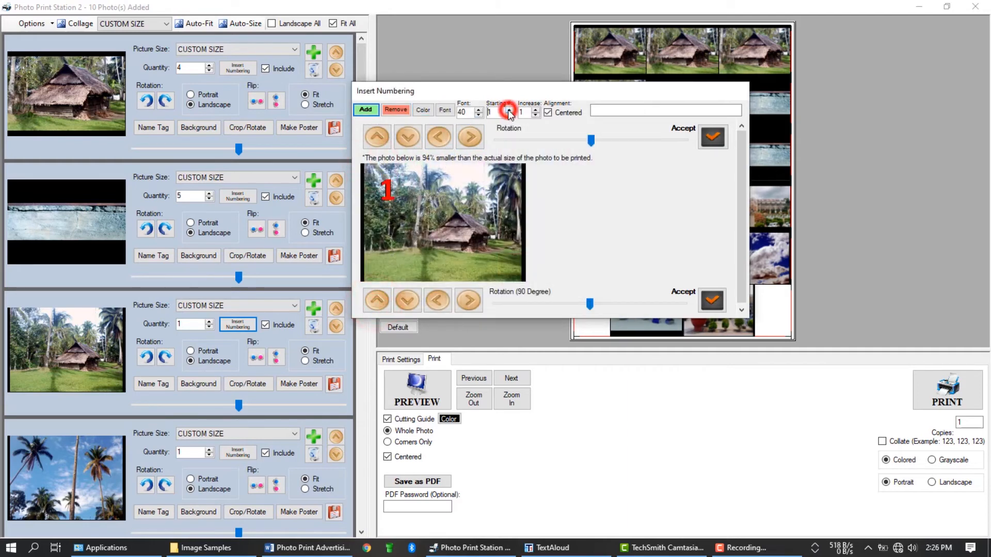
- Set start and increment values, then add a blue size-10 'Photo Print Station 2' caption
left_click(366, 109)
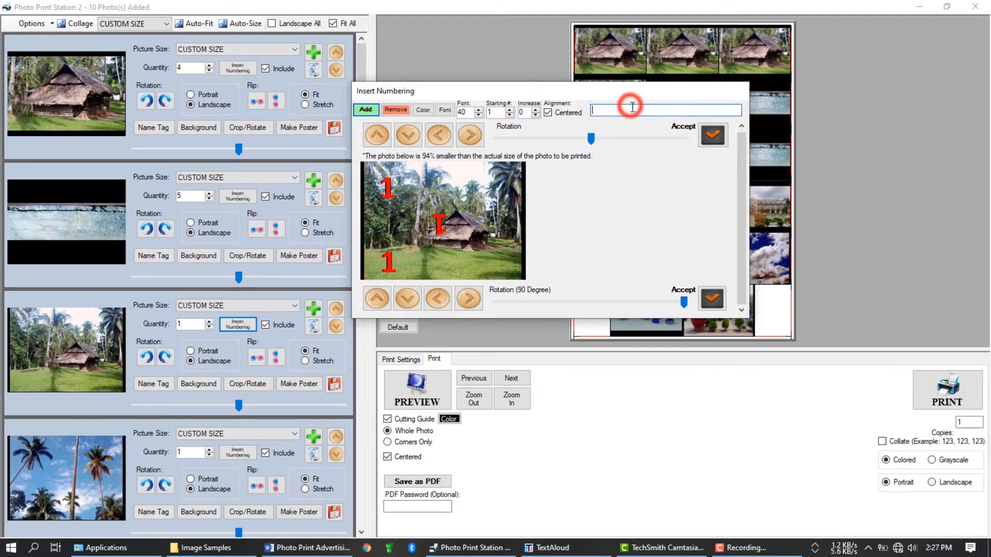
type("Photo Print Station 2")
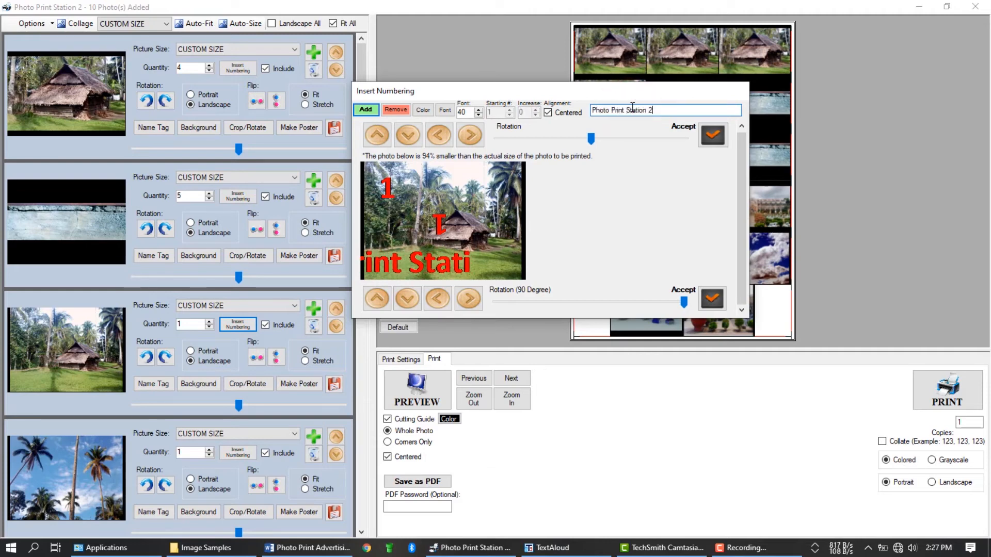
left_click(395, 109)
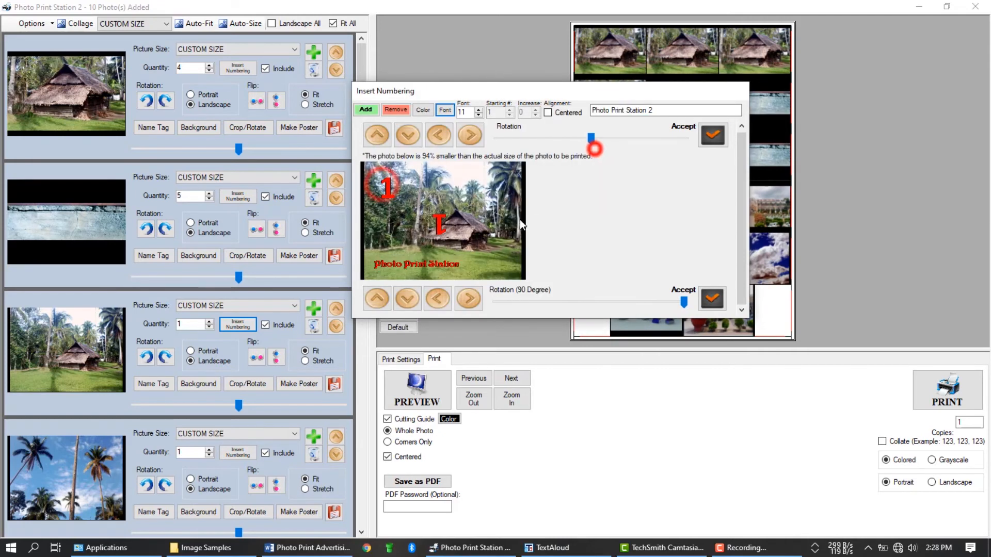
left_click(478, 115)
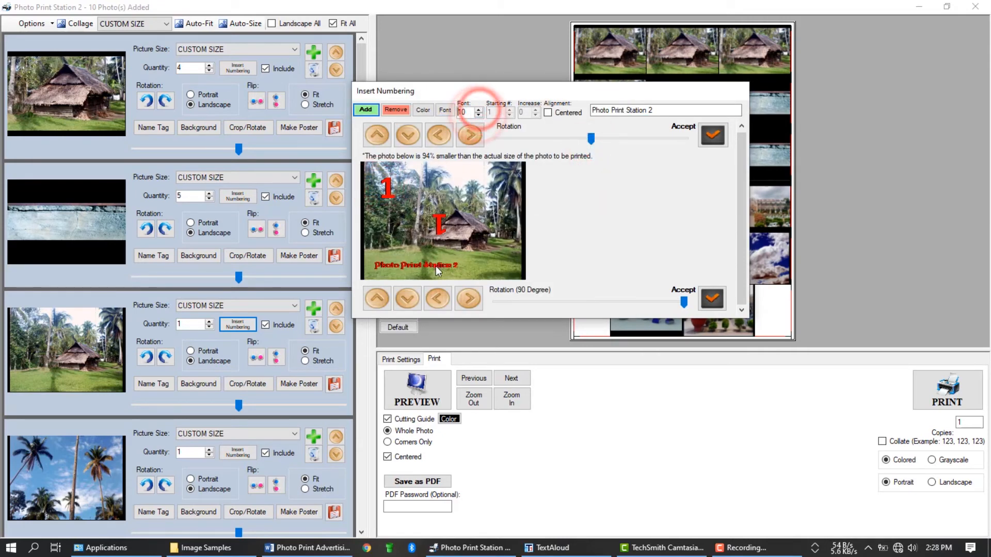
left_click(713, 135)
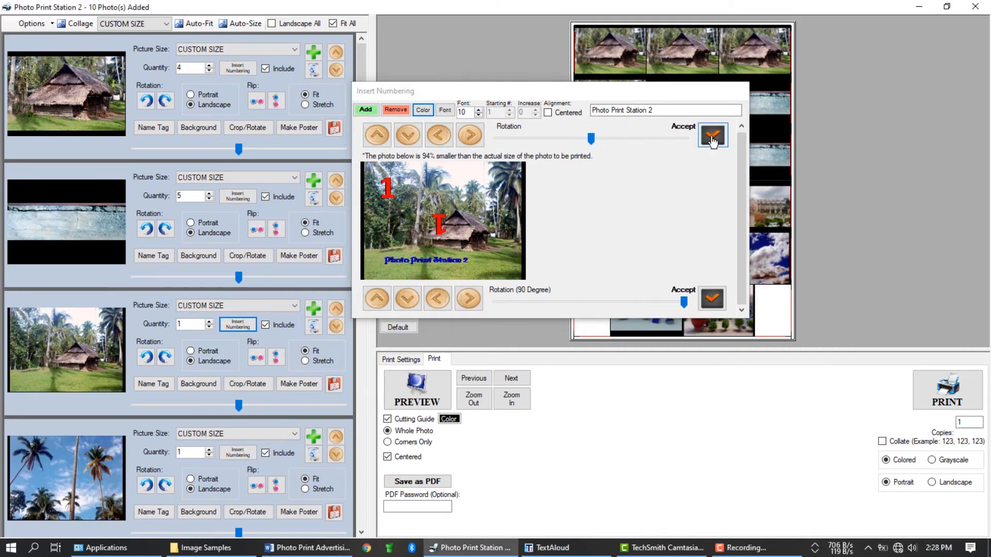
left_click(712, 135)
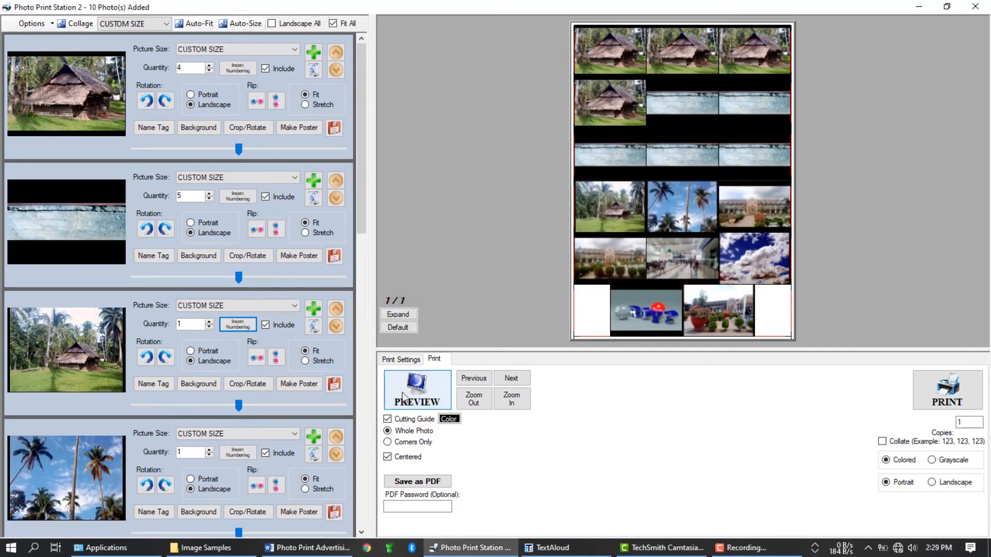
- Refresh the preview of the numbered page, then expand, zoom in and out, and restore it
left_click(417, 391)
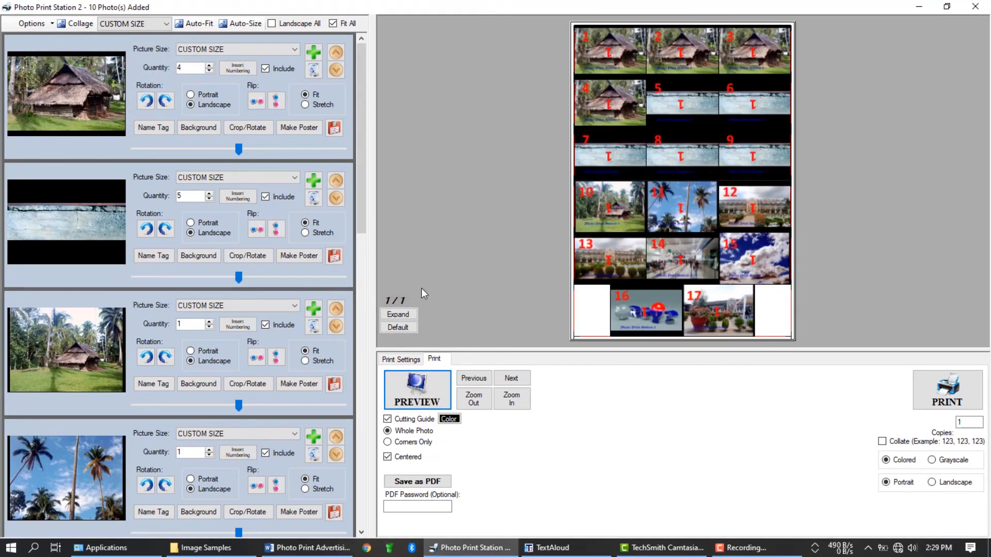
left_click(397, 315)
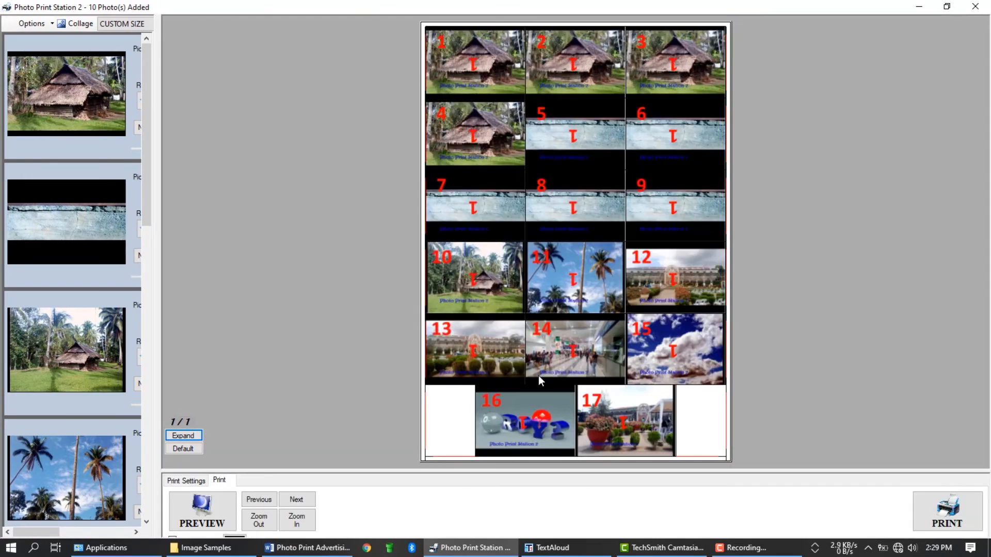
left_click(296, 516)
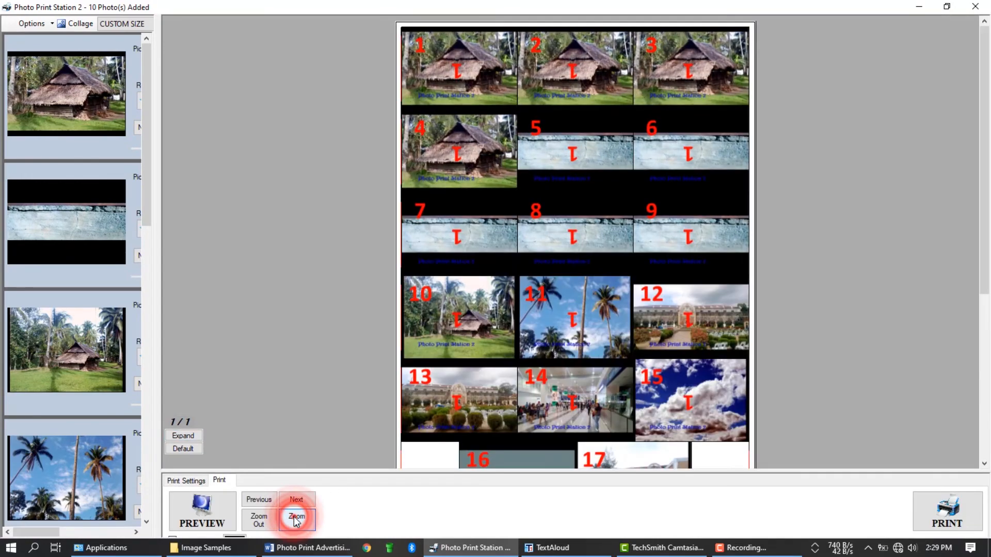
left_click(296, 520)
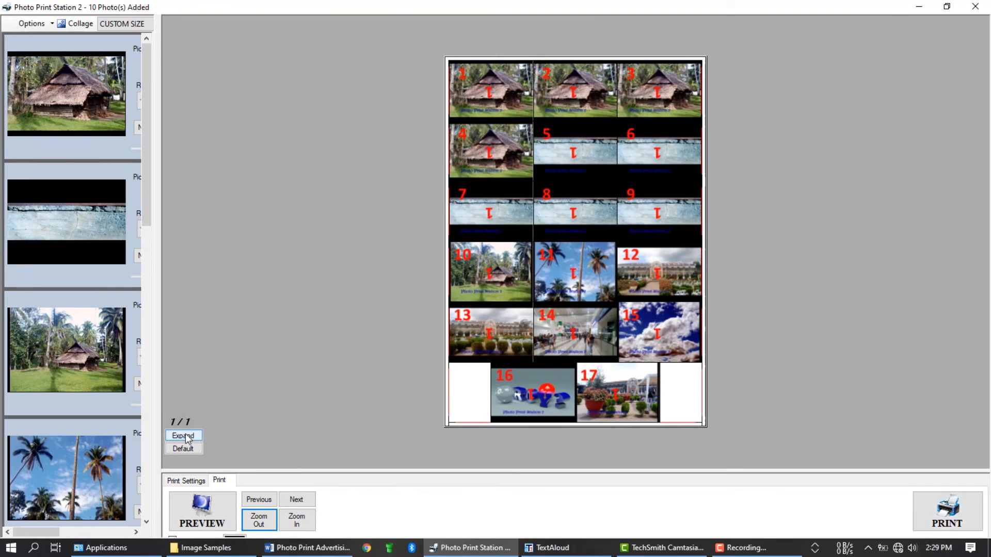
left_click(183, 436)
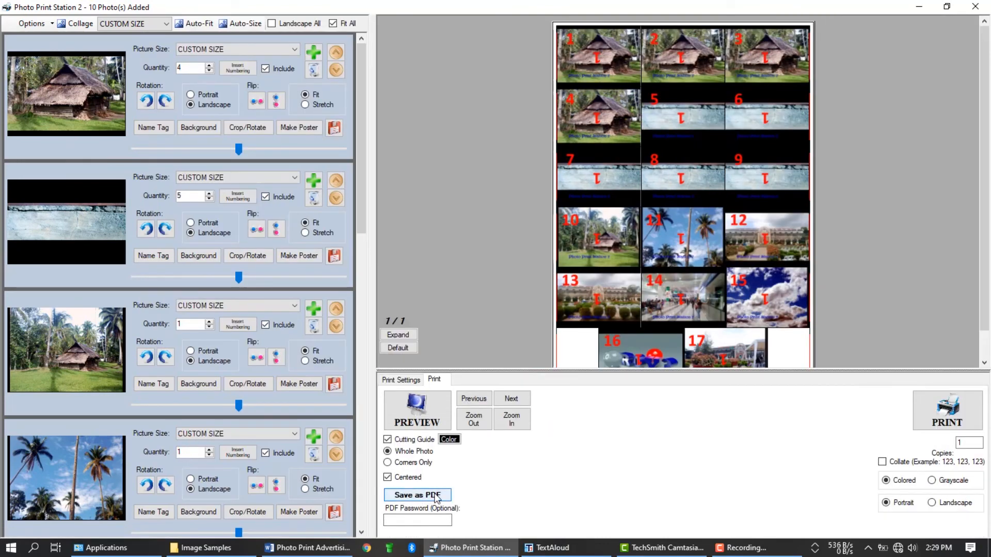
mouse_move(613, 414)
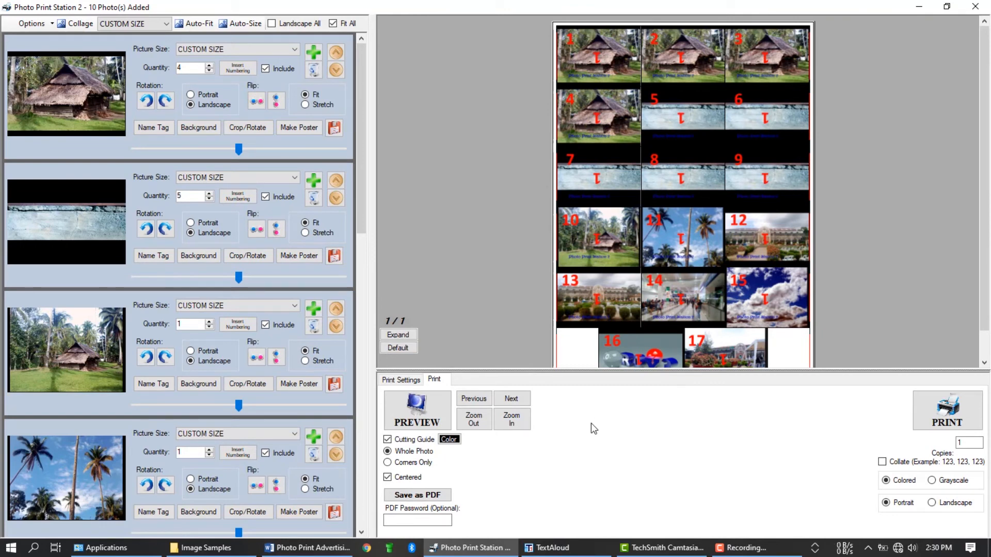
mouse_move(310, 123)
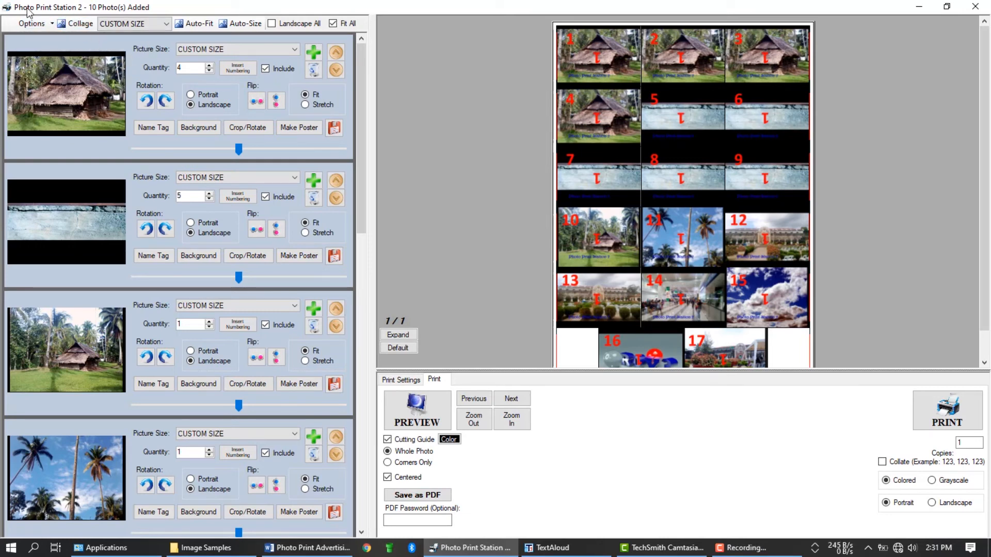
- Create a shuffled auto-collage with a blue background
left_click(80, 23)
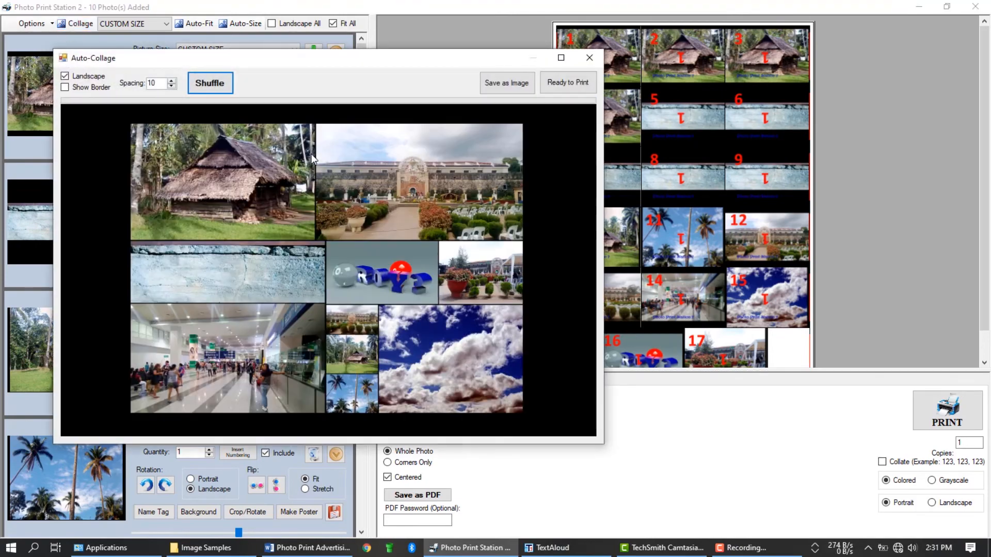
left_click(209, 83)
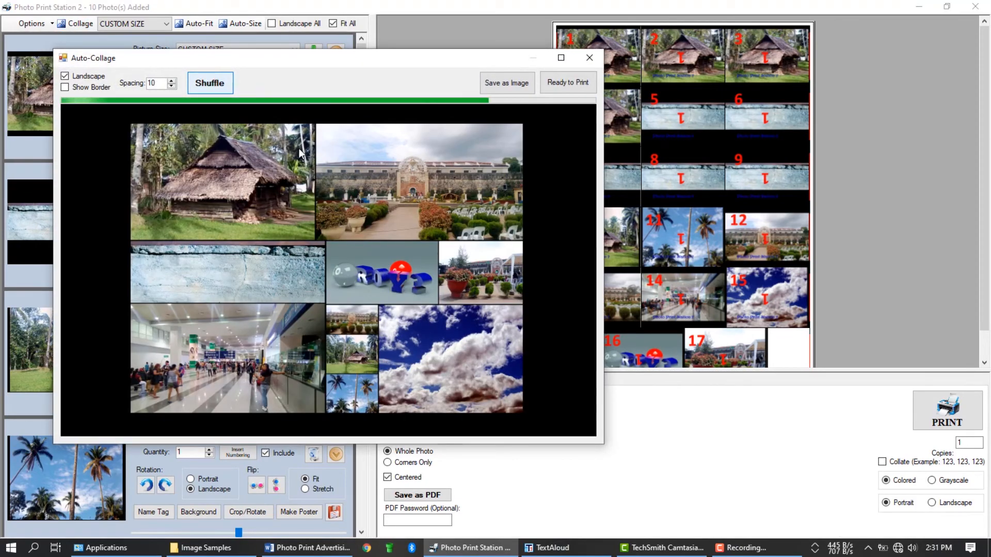
left_click(209, 82)
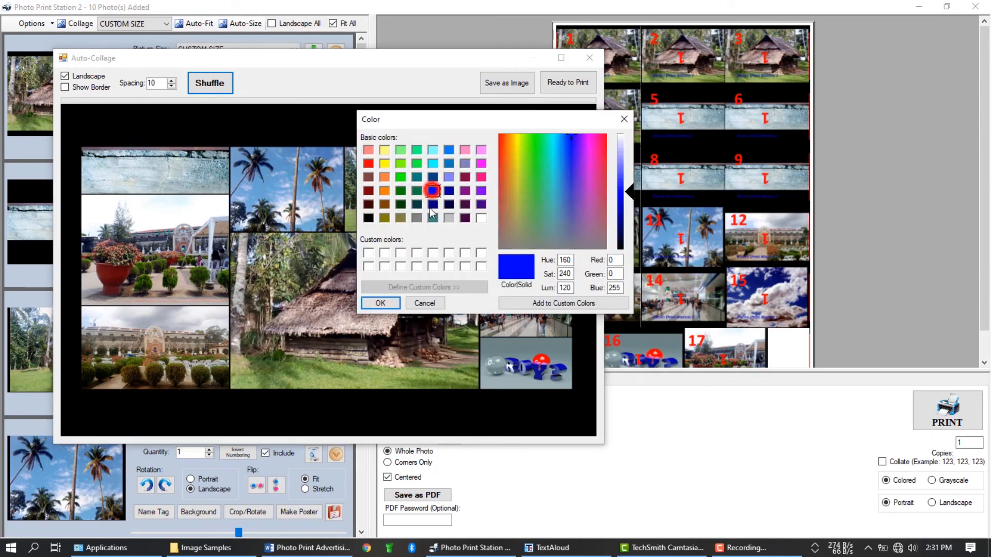
left_click(380, 304)
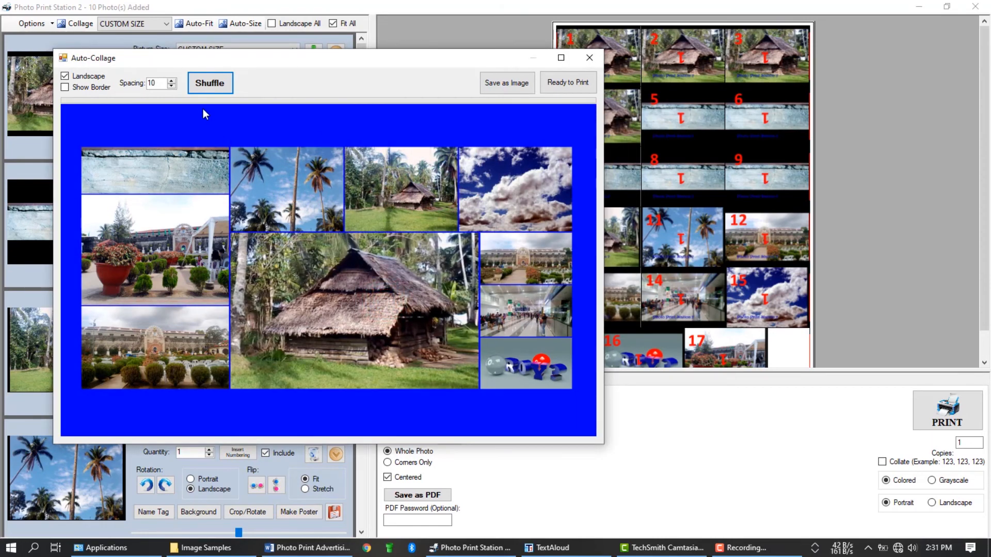
- Widen collage spacing to 25, reshuffle, and add the collage to the photo list
left_click(171, 81)
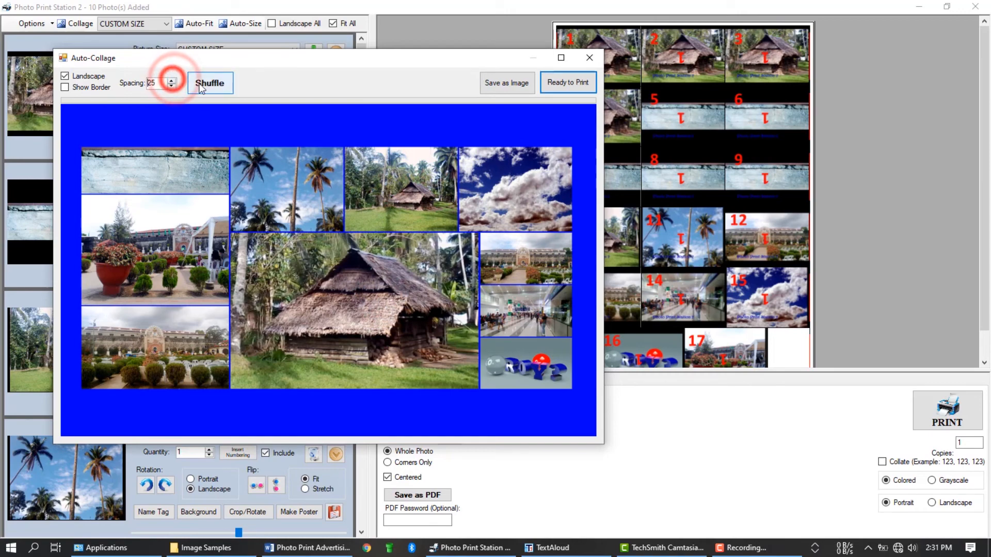
left_click(209, 82)
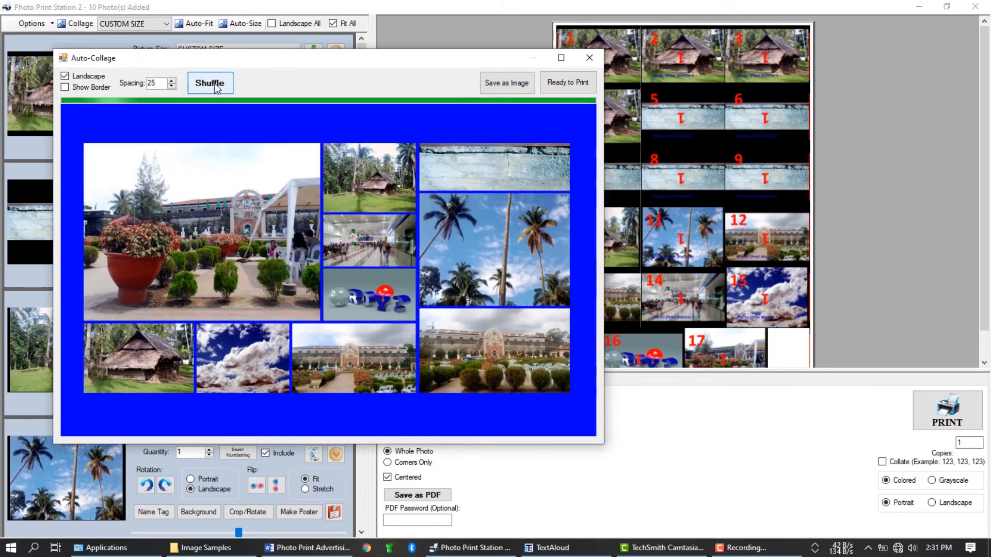
left_click(210, 82)
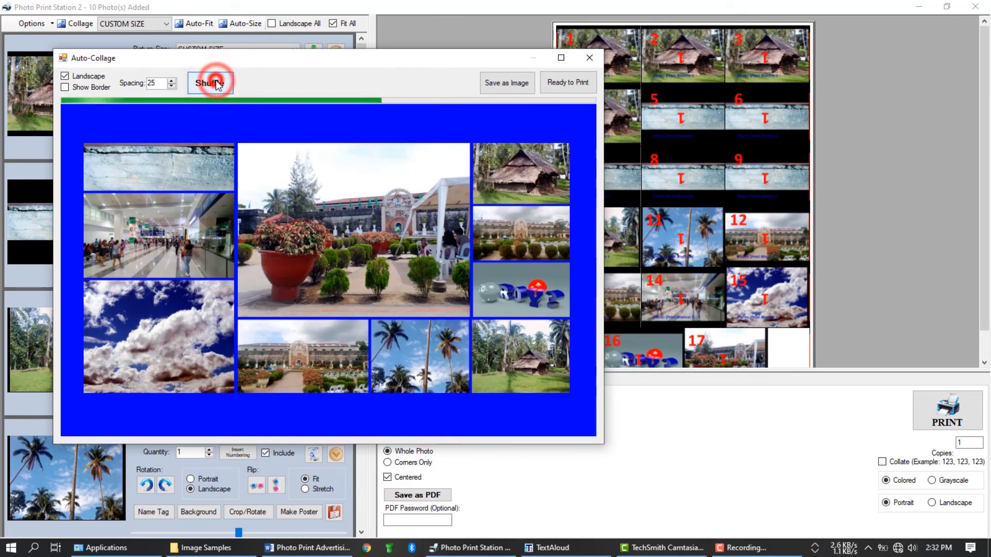
left_click(211, 83)
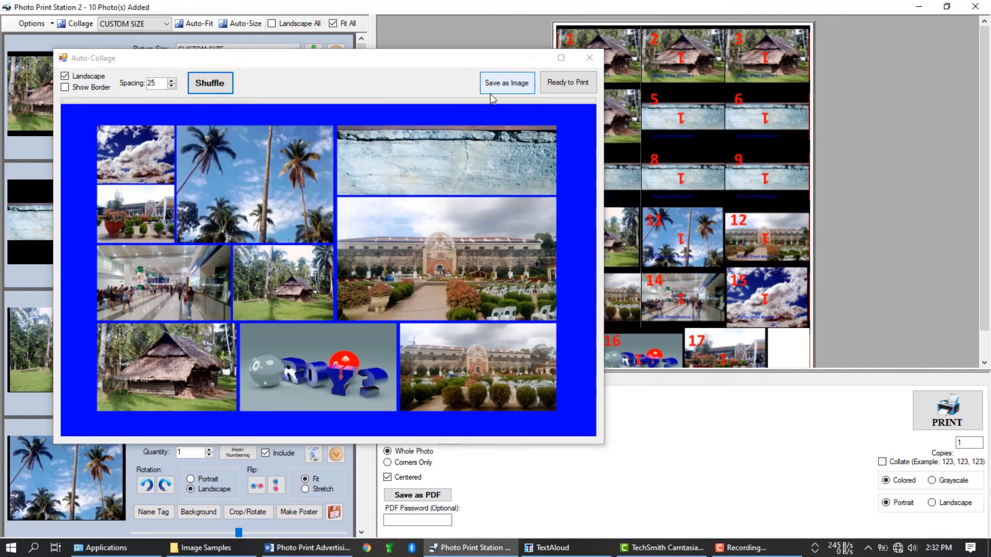
left_click(567, 82)
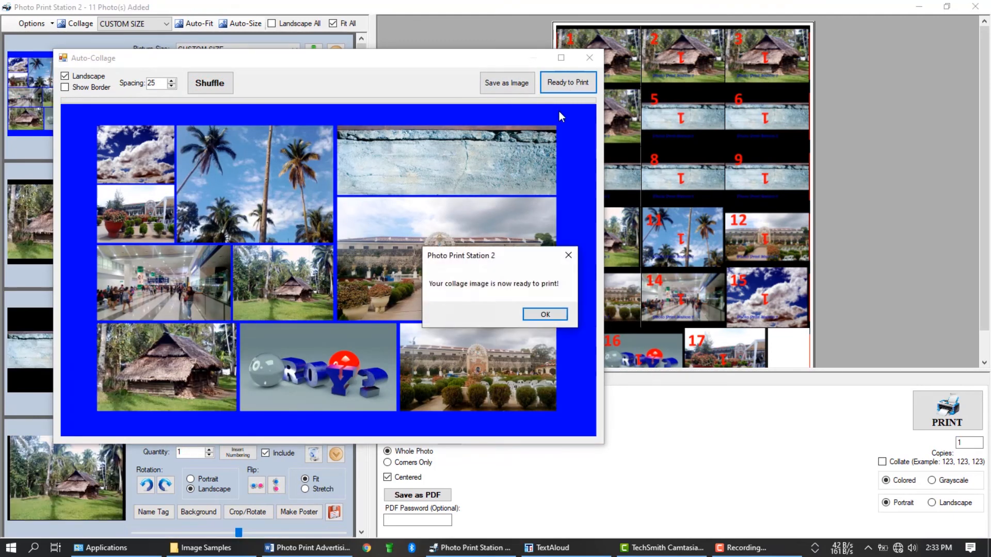
mouse_move(545, 315)
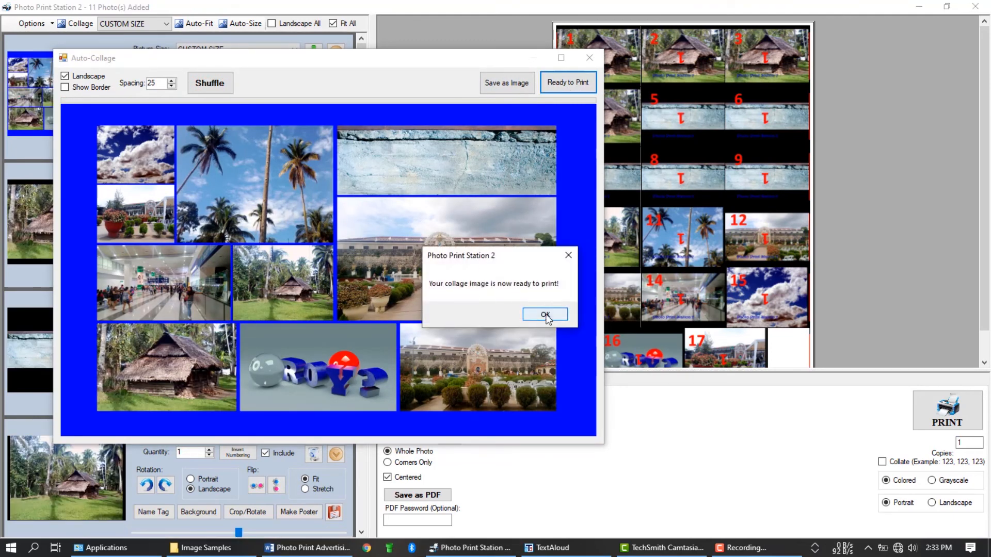
- Acknowledge the ready-to-print notice and remove the other photos, leaving only the collage
left_click(545, 316)
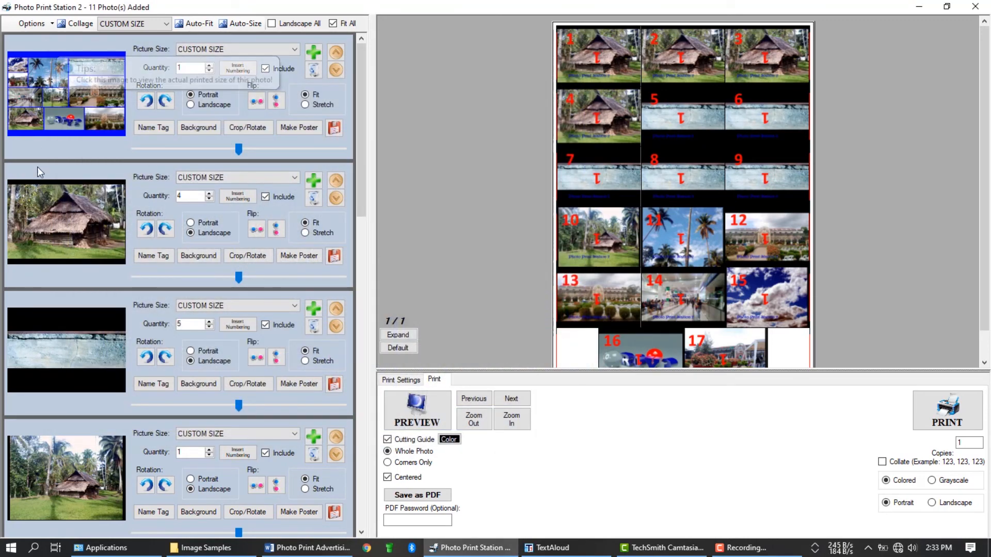
left_click(313, 198)
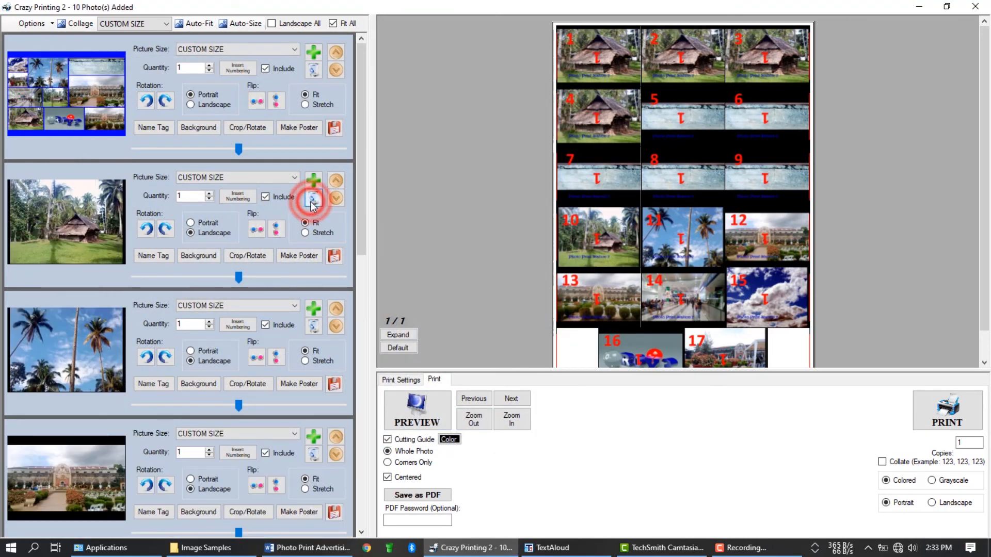
left_click(313, 199)
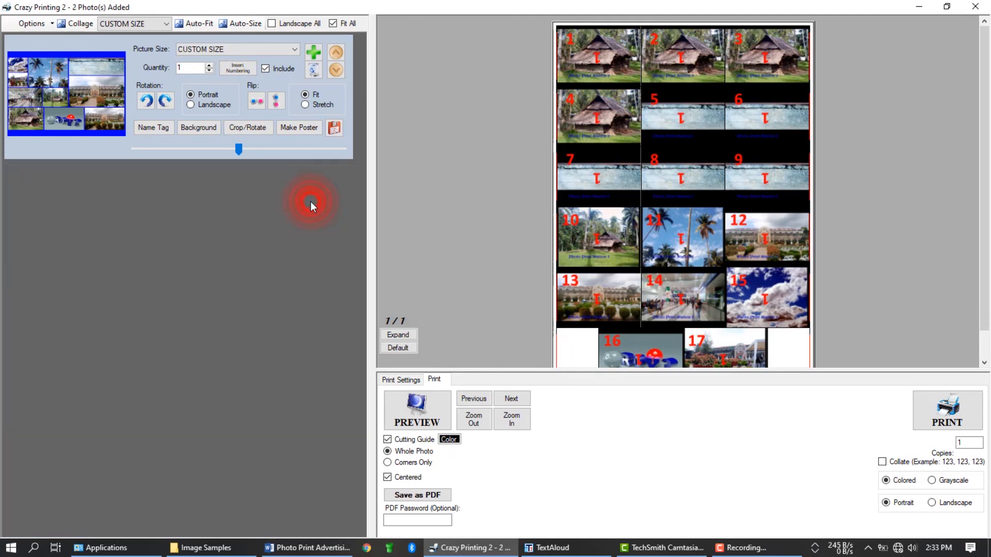
mouse_move(203, 155)
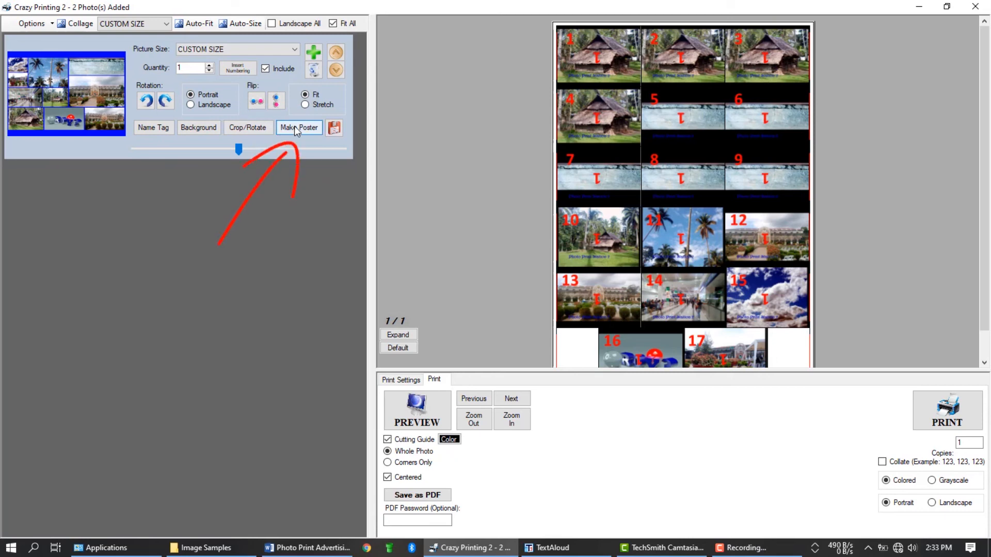
- Set the collage poster to 4 pages across by 2 down and generate its images
left_click(299, 127)
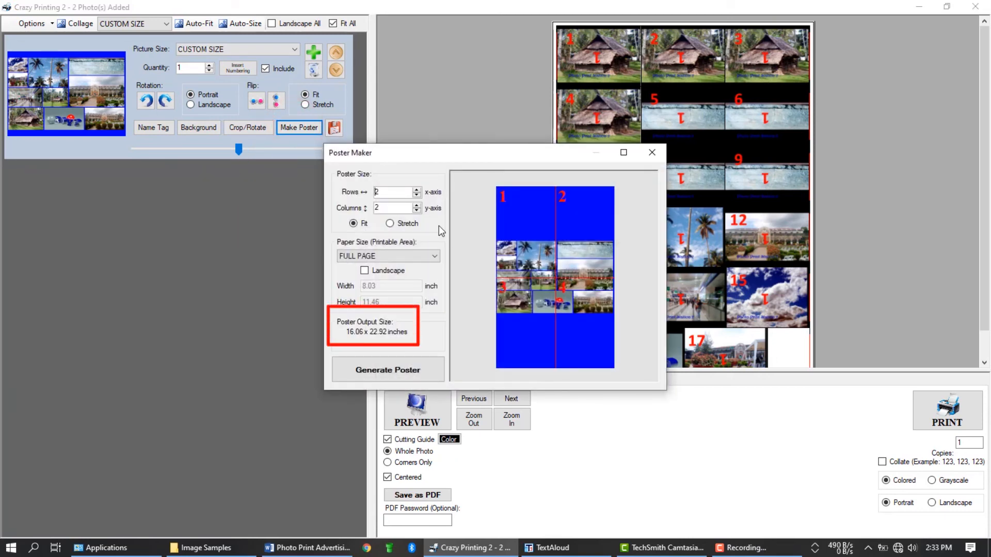
left_click(416, 189)
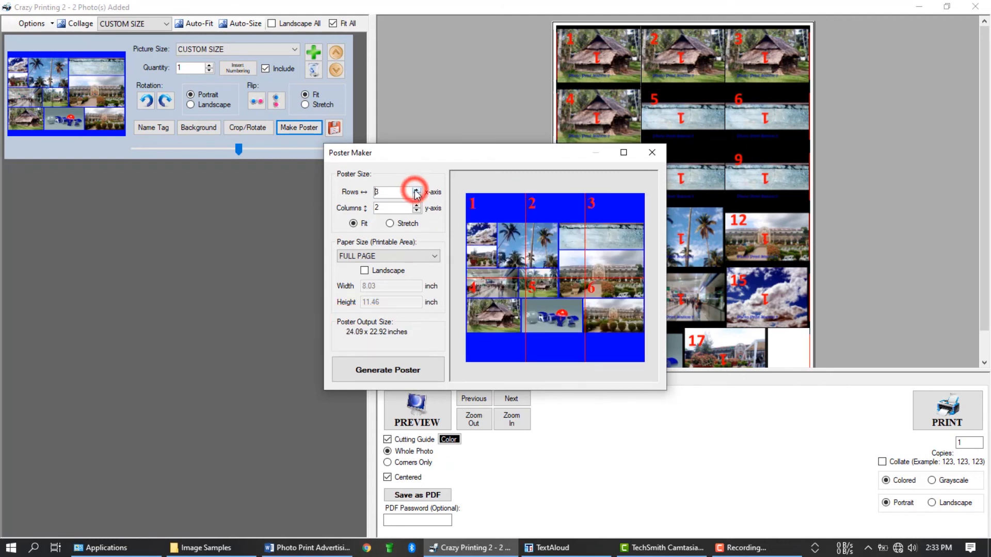
left_click(416, 188)
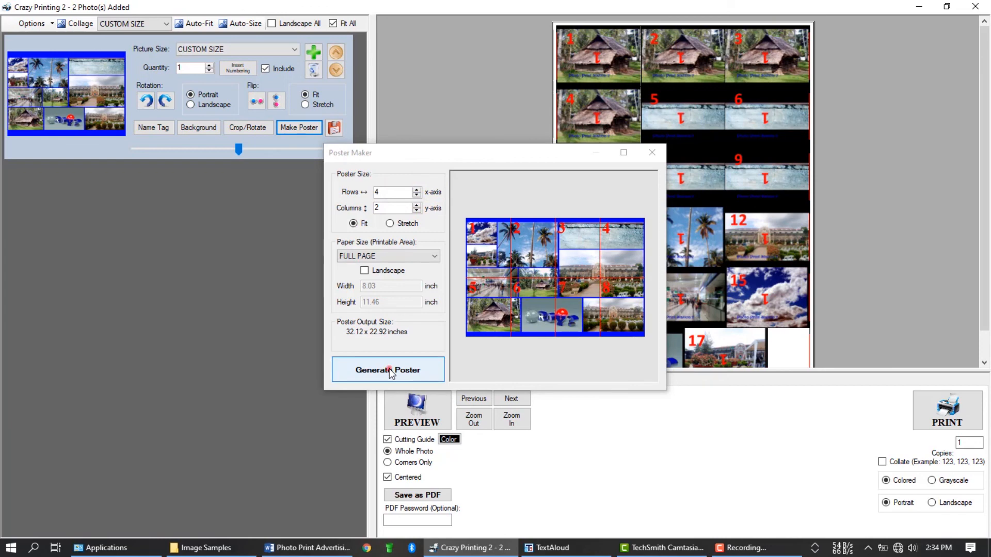
left_click(388, 369)
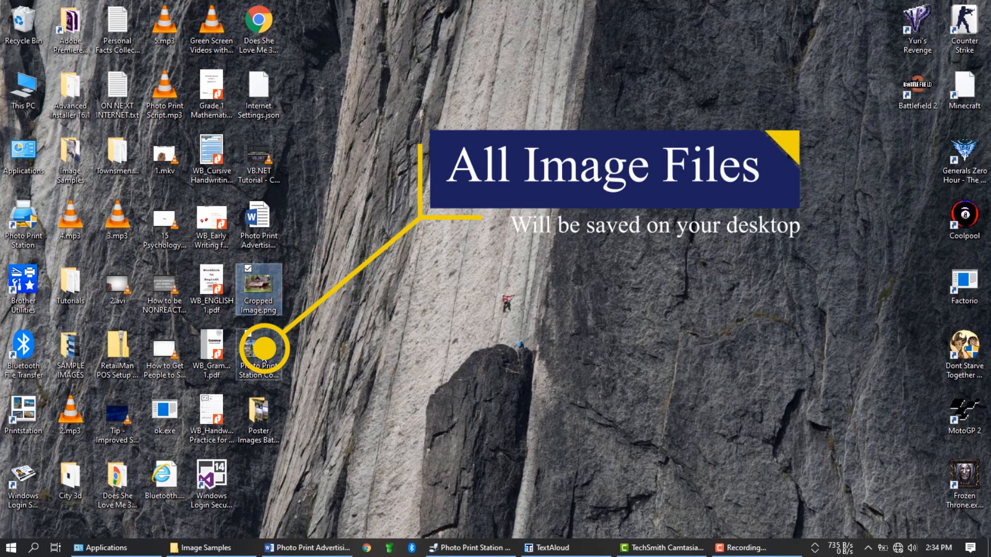
mouse_move(258, 289)
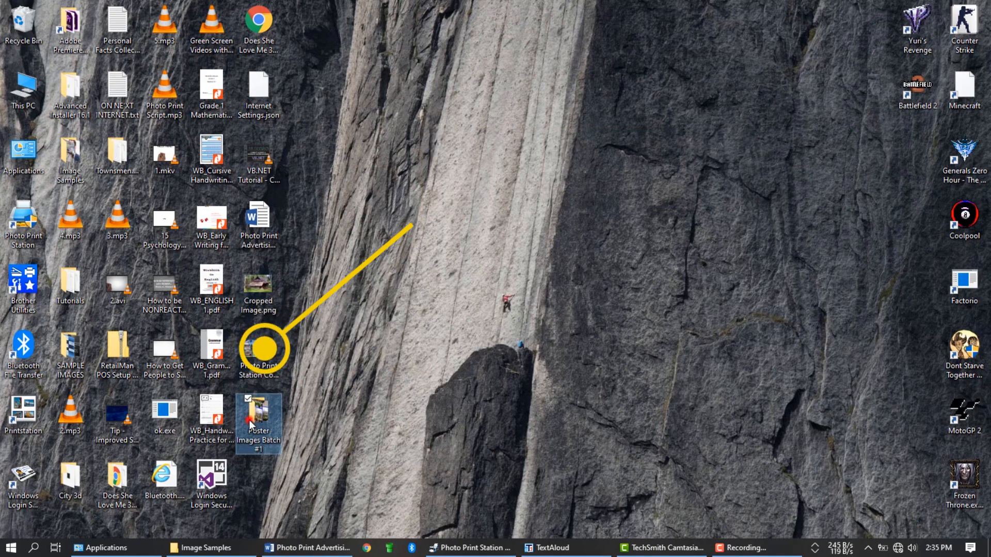
- Open the Poster Images Batch #1 folder and view A Poster Images Guide.png
double_click(258, 407)
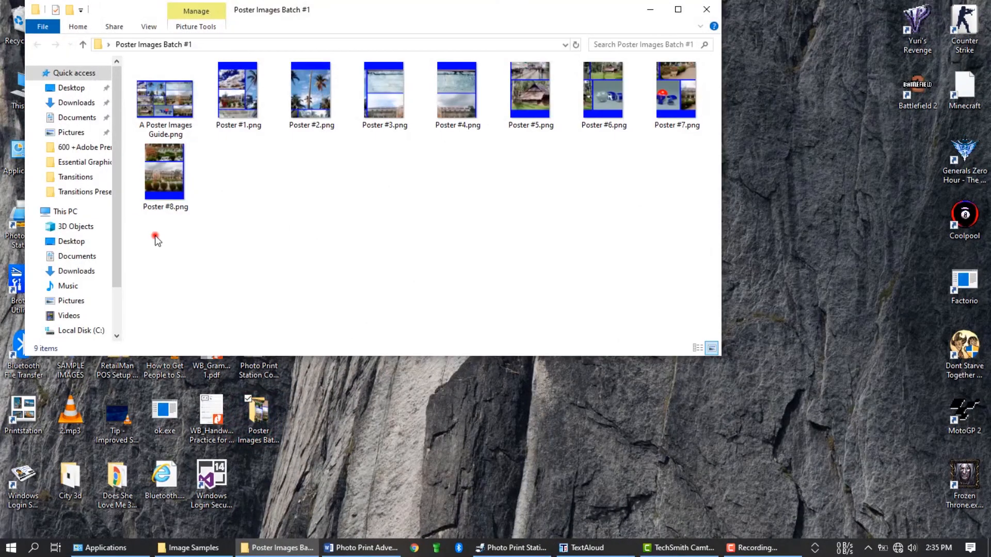
left_click(165, 98)
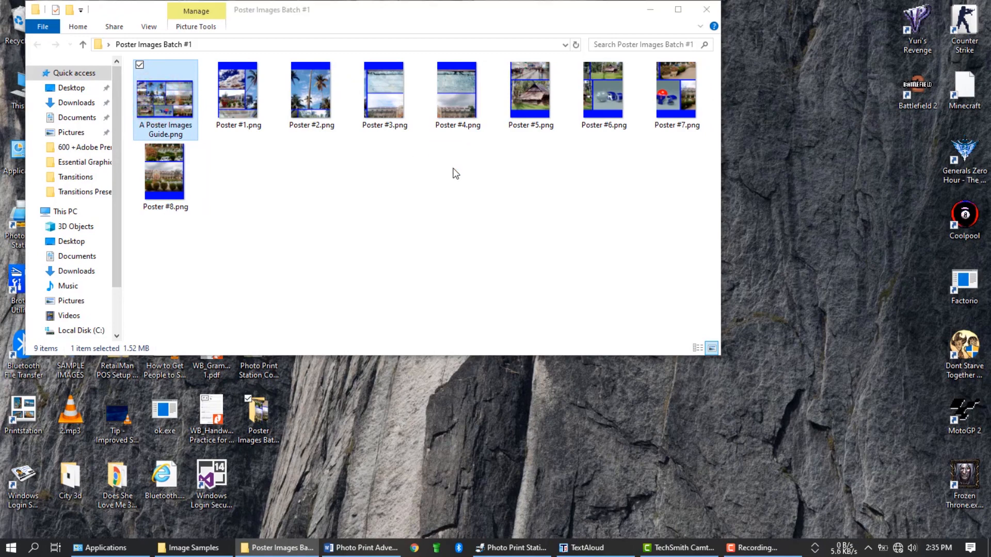
double_click(166, 98)
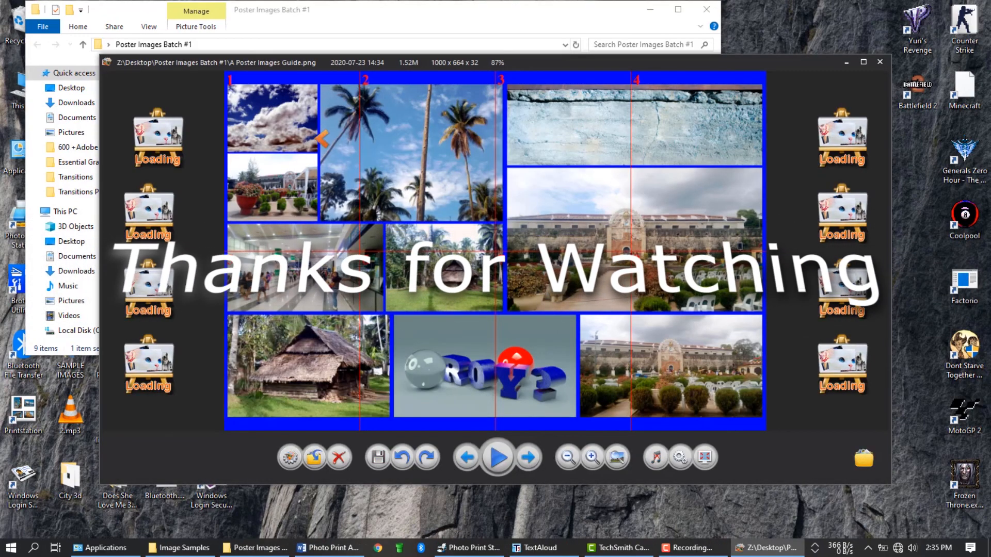